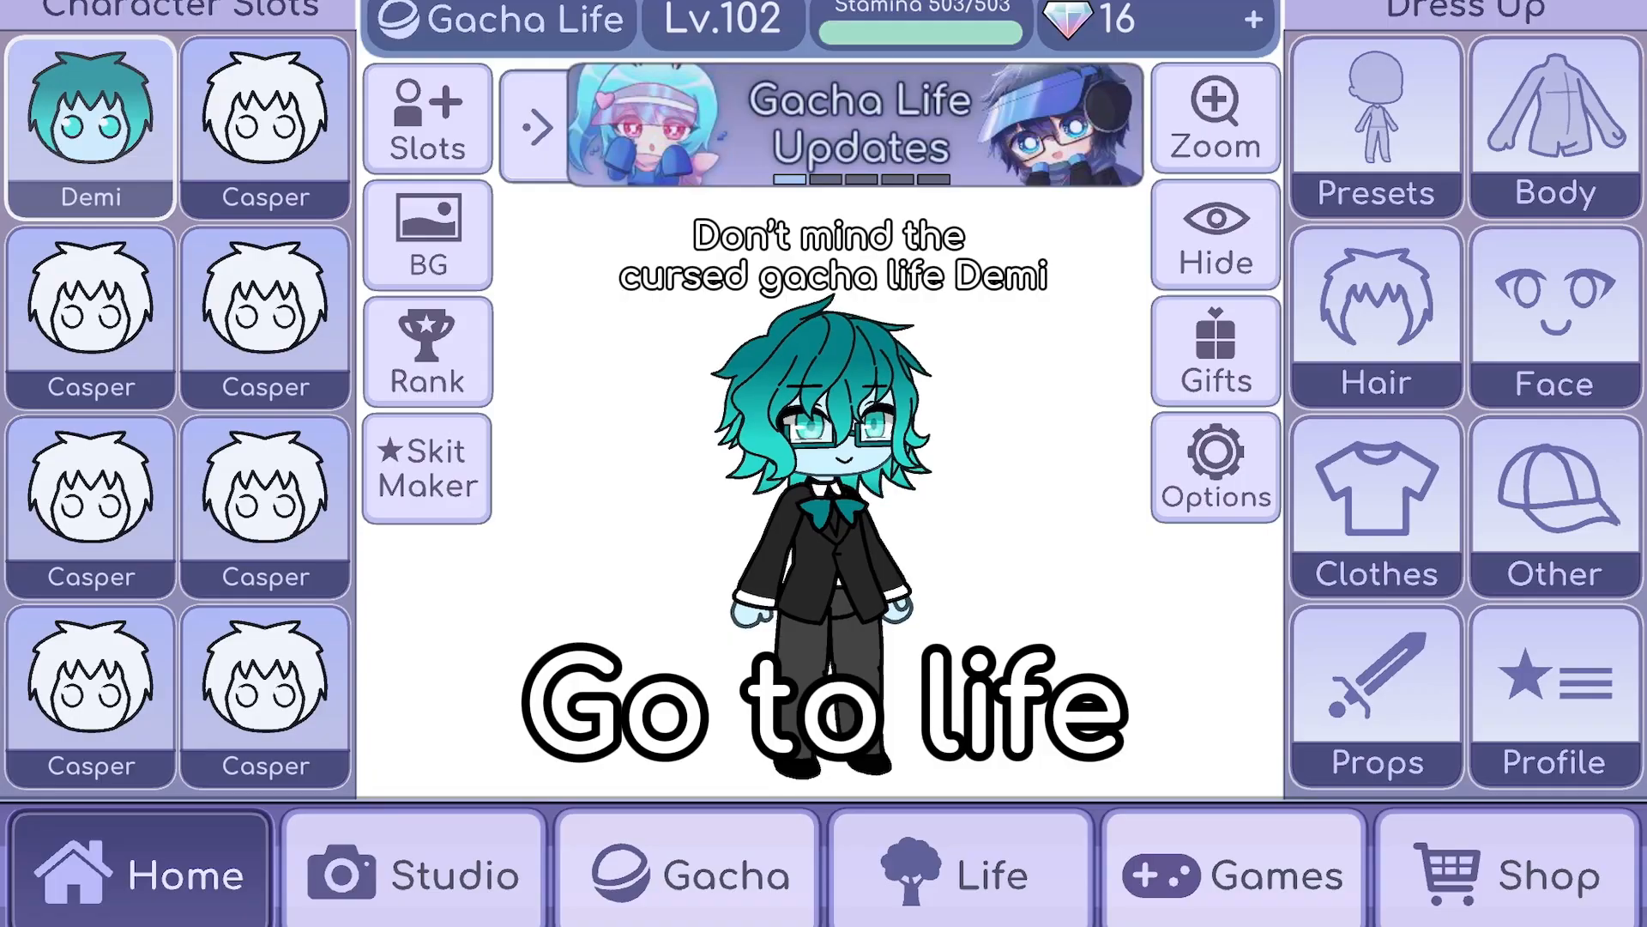
Enter Life mode from the Gacha Life home screen to reach the beach with Mizumi.
click(961, 873)
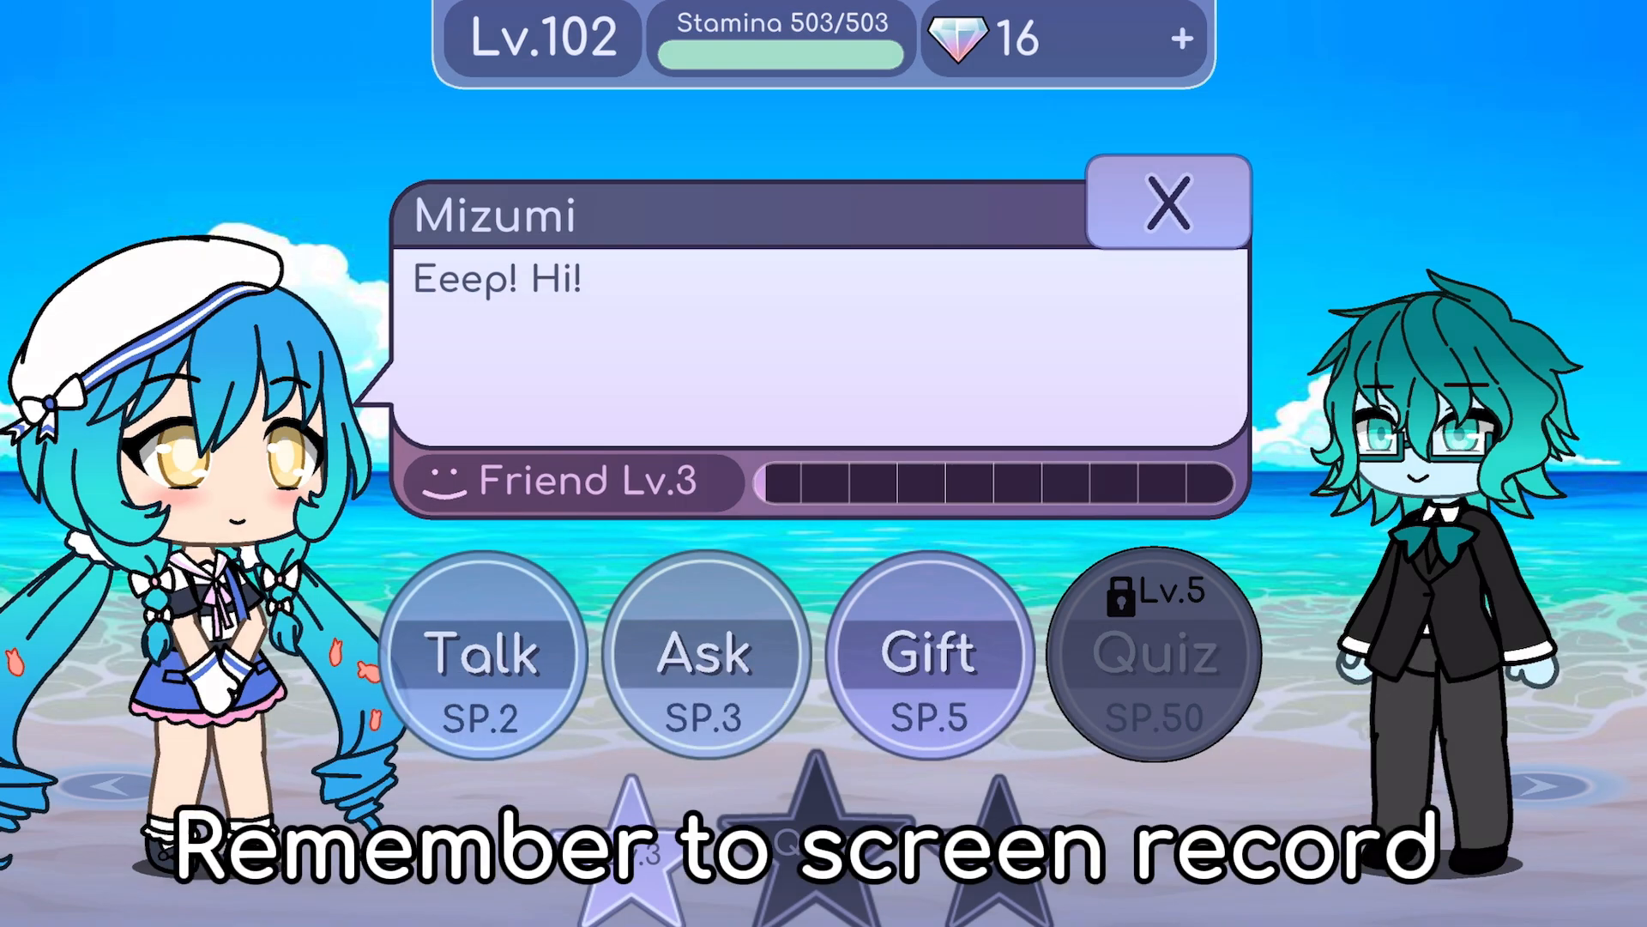
Talk to Mizumi three times so her dialogue box shows new lines and friendship rises.
click(482, 652)
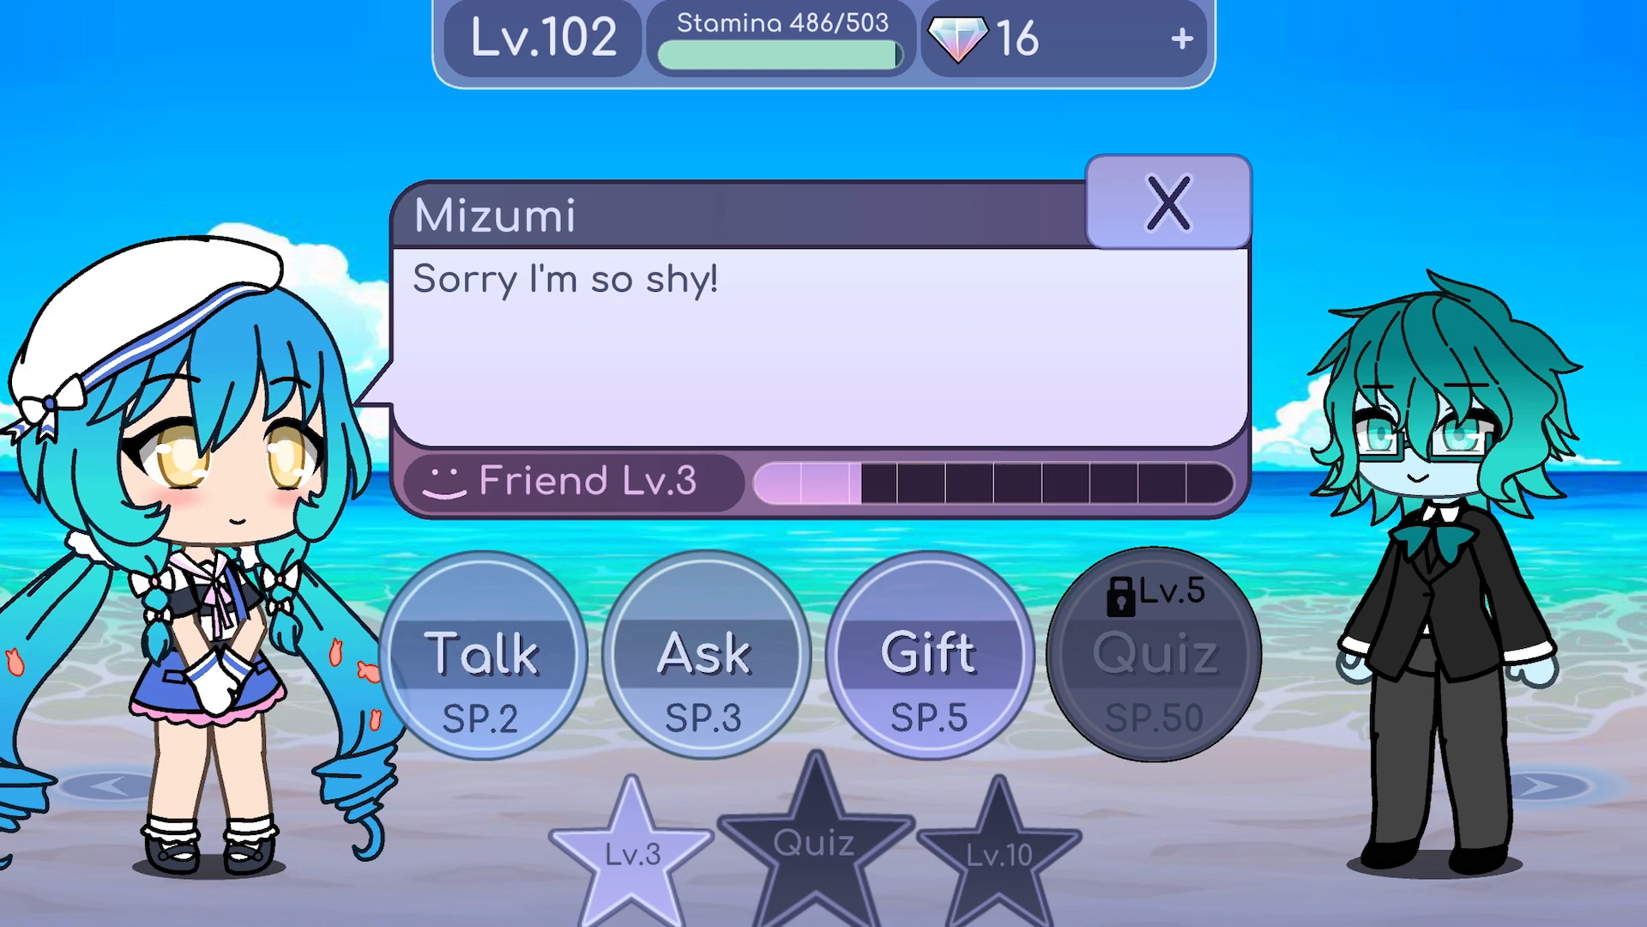
click(482, 652)
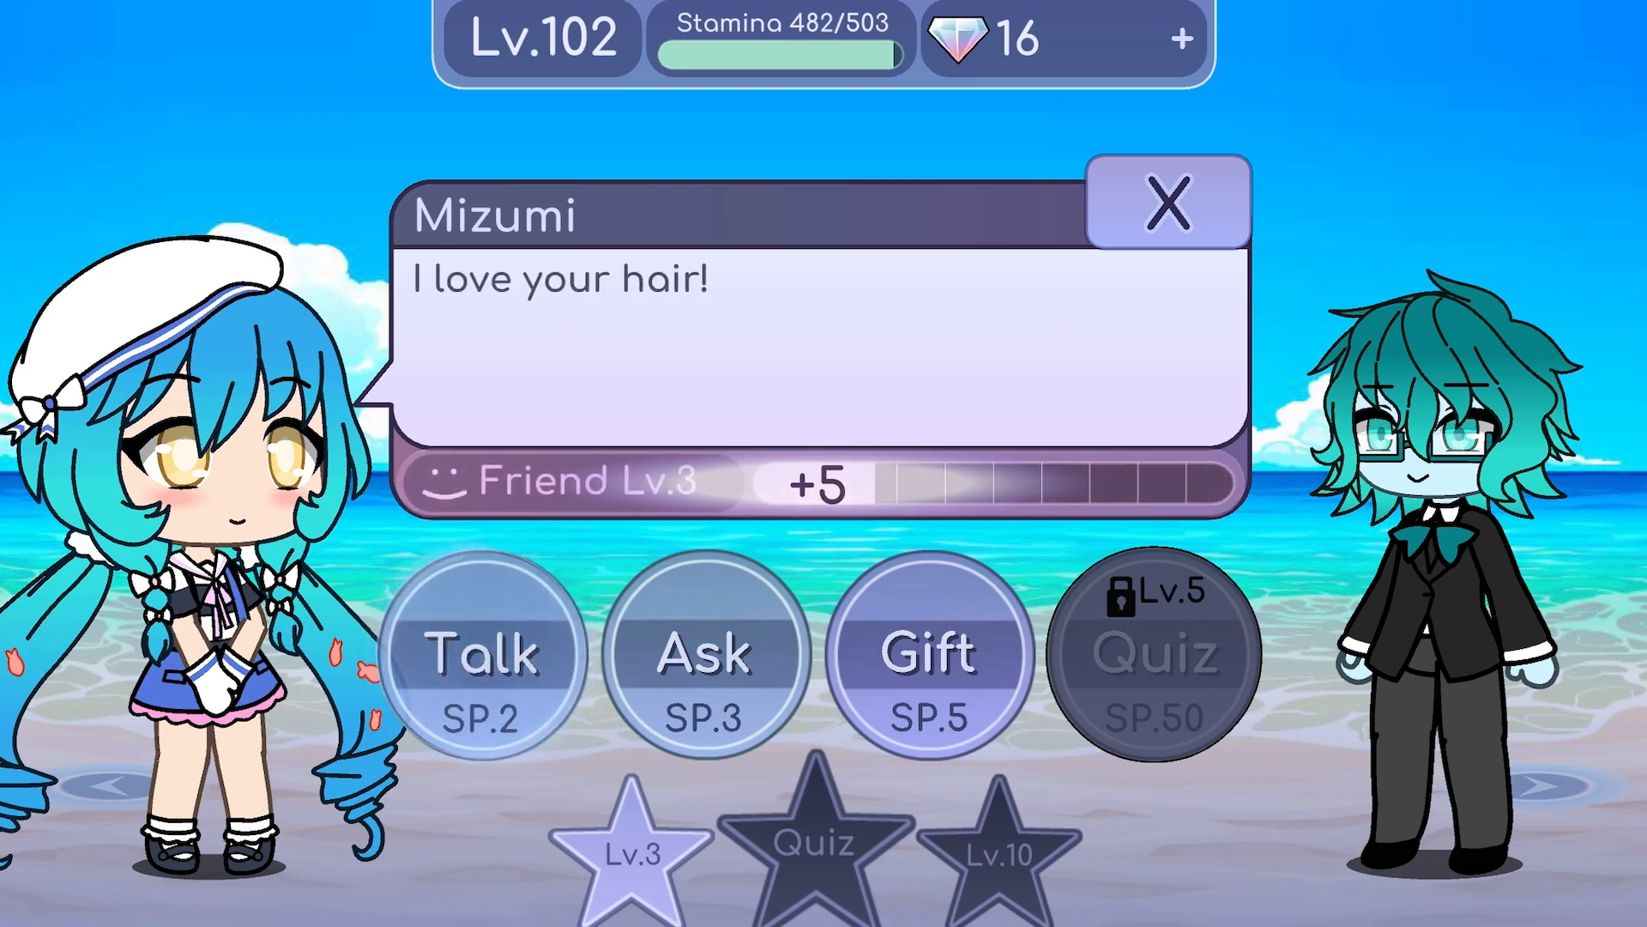
click(481, 652)
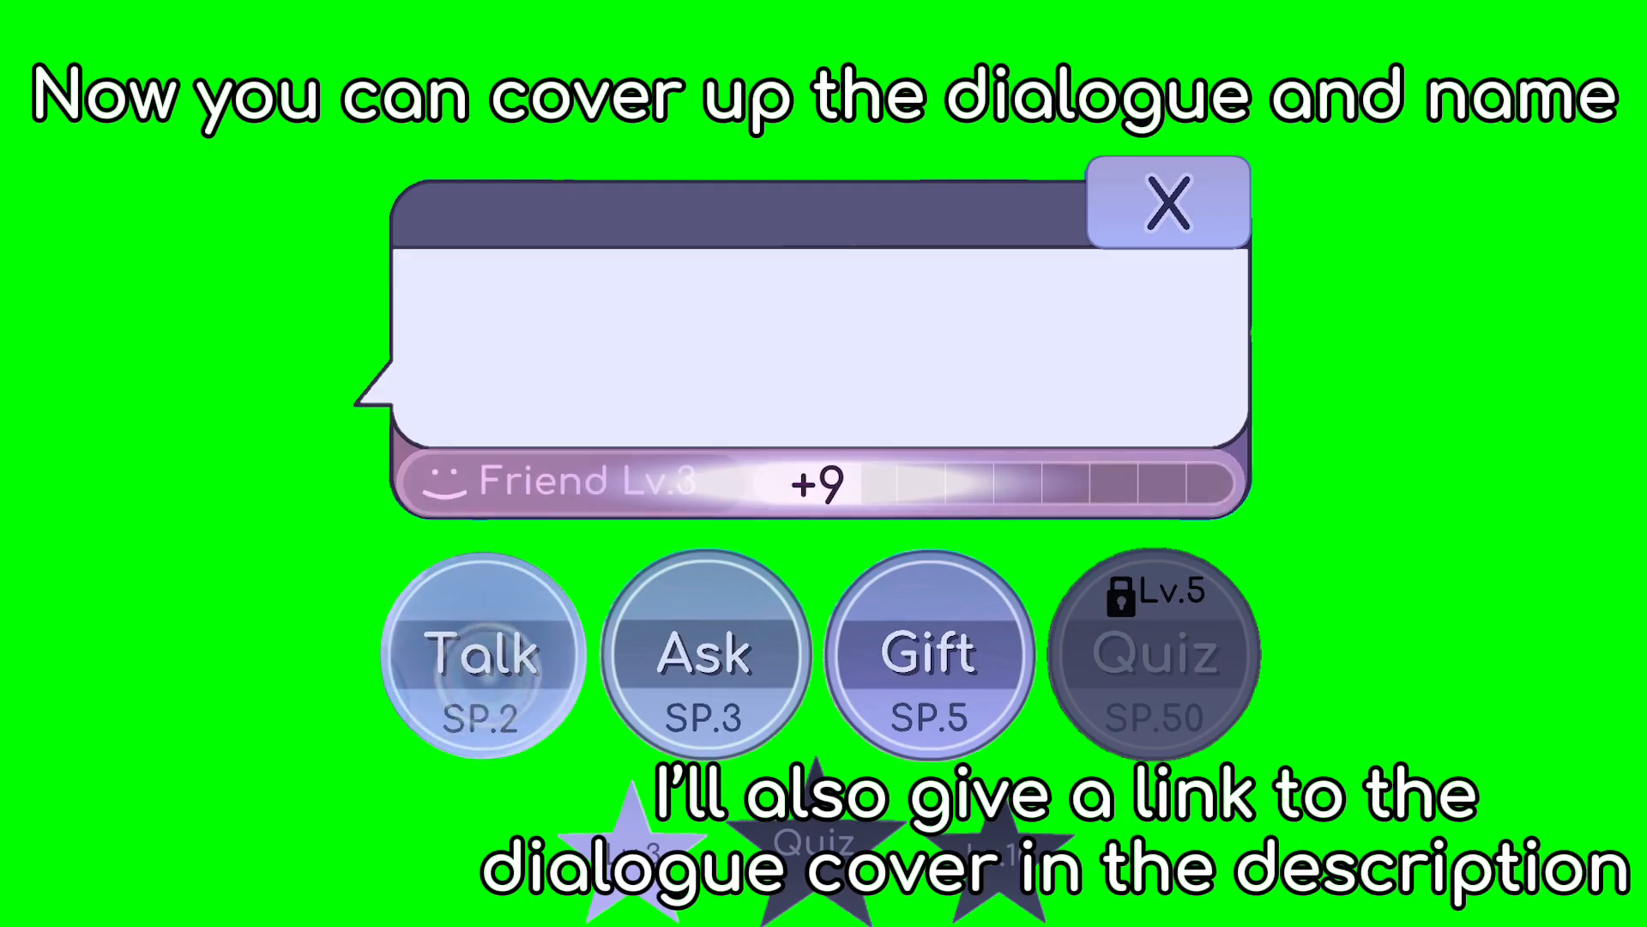
Cover the NPC name and dialogue text on the green-screen clip with a blank overlay.
click(484, 652)
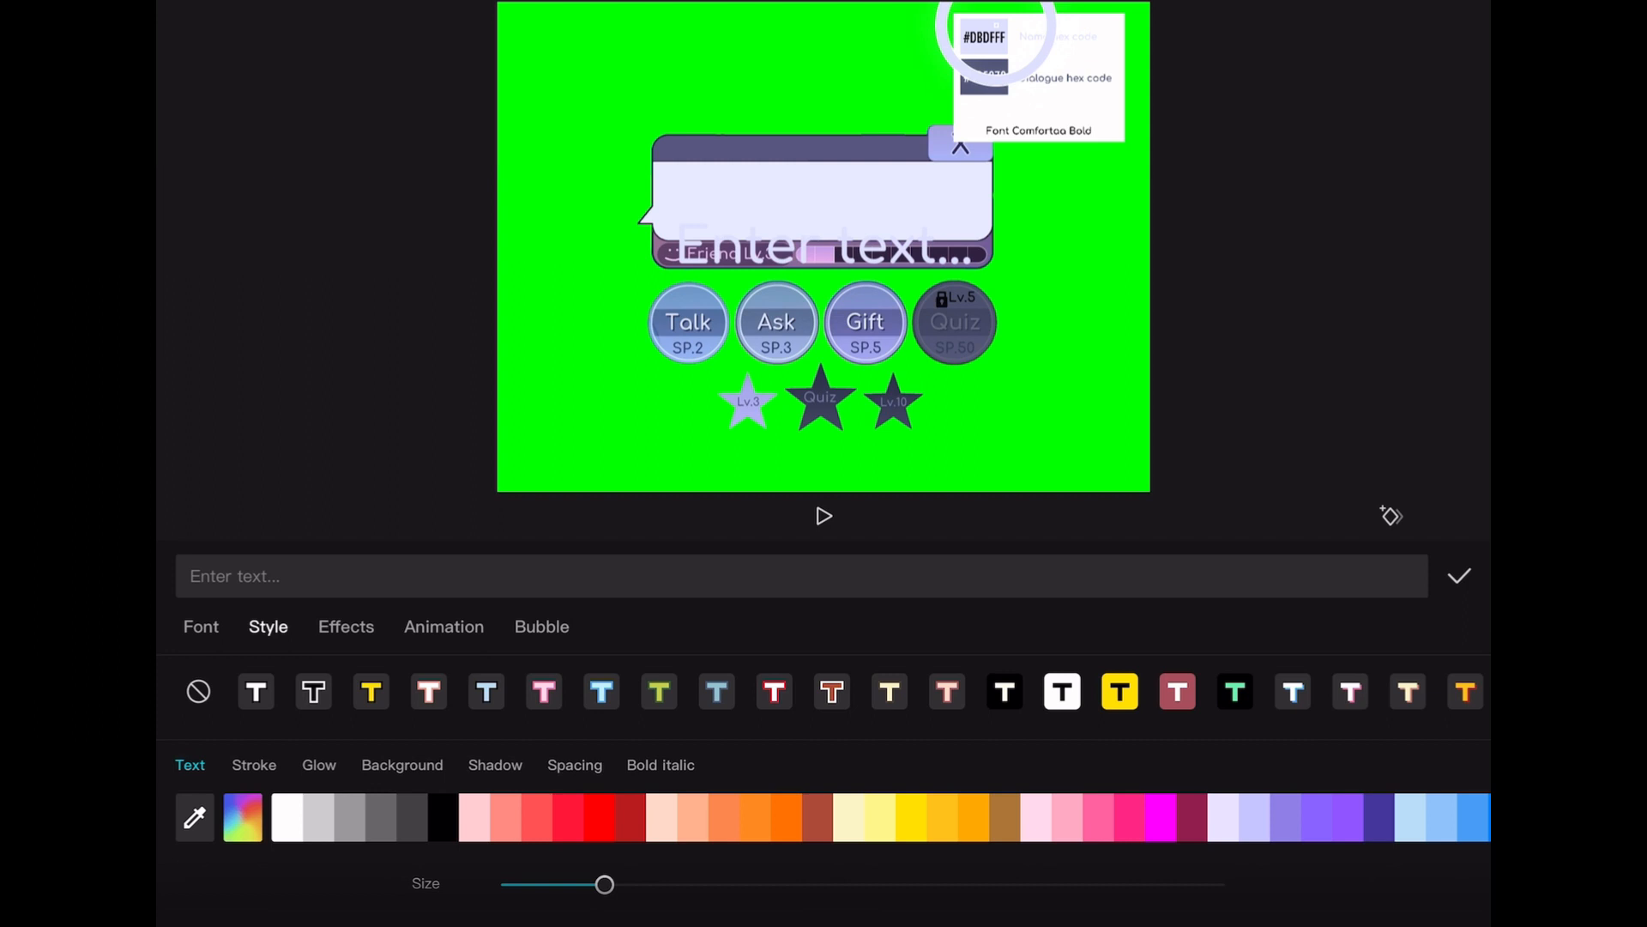
Colour and confirm the 'Name' text in the name bar, then start a second text reading 'Hello'.
click(1458, 577)
text(Name)
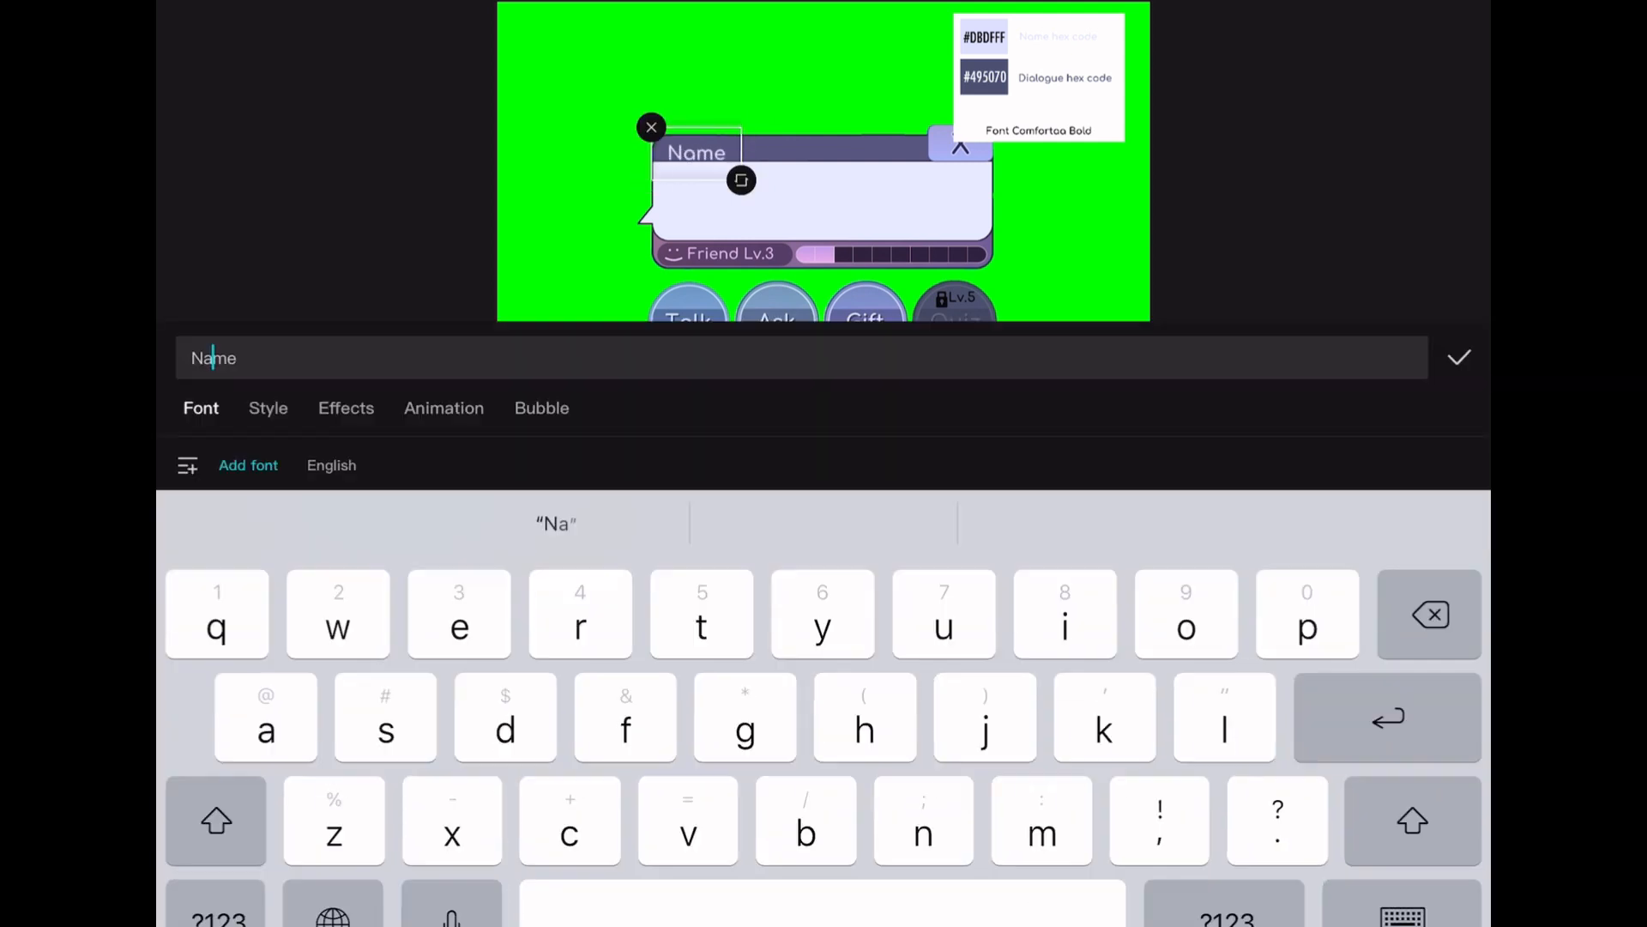
click(1458, 357)
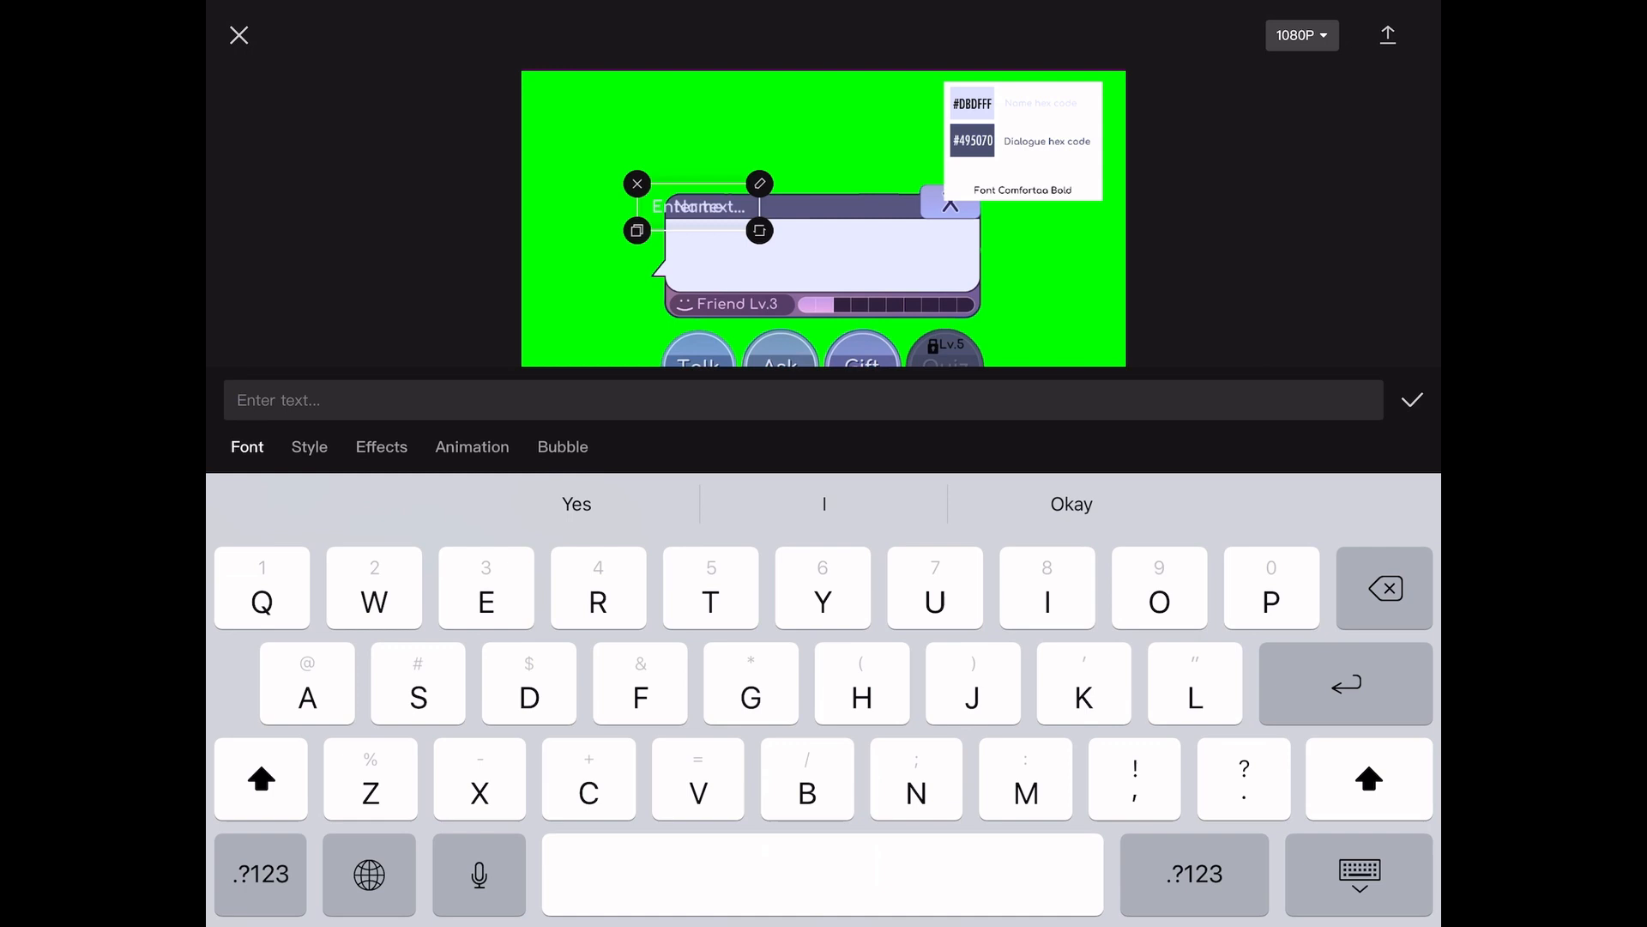
text(Hello)
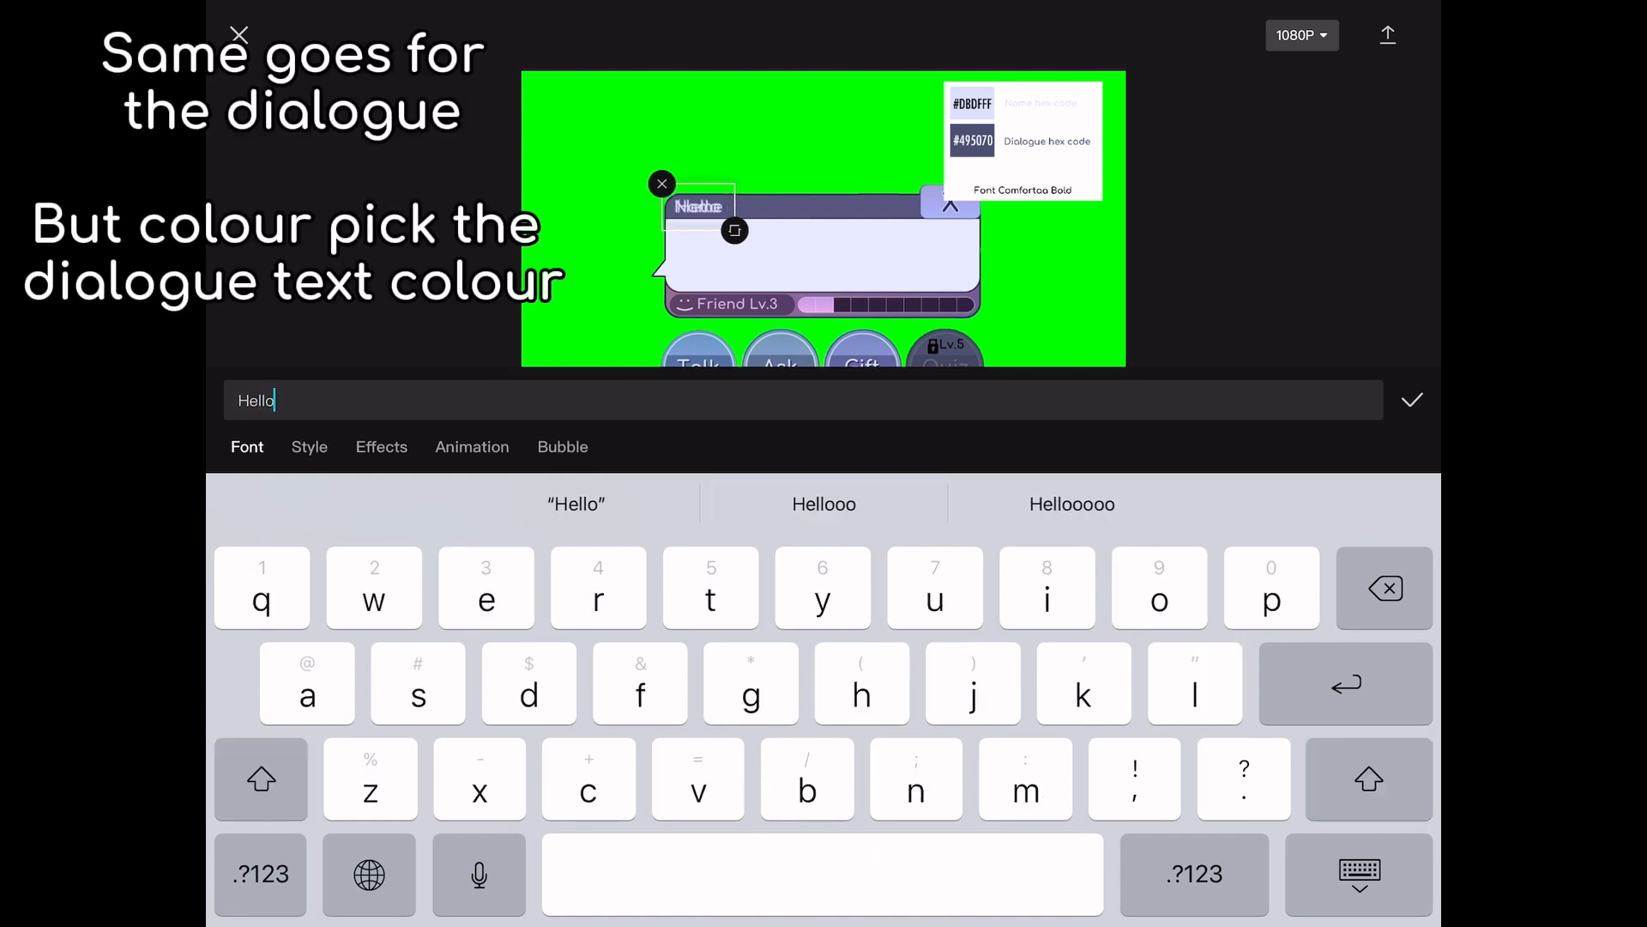
Replace the Hello placeholder with 'You are watching a tutorial' inside the dialogue box.
click(309, 649)
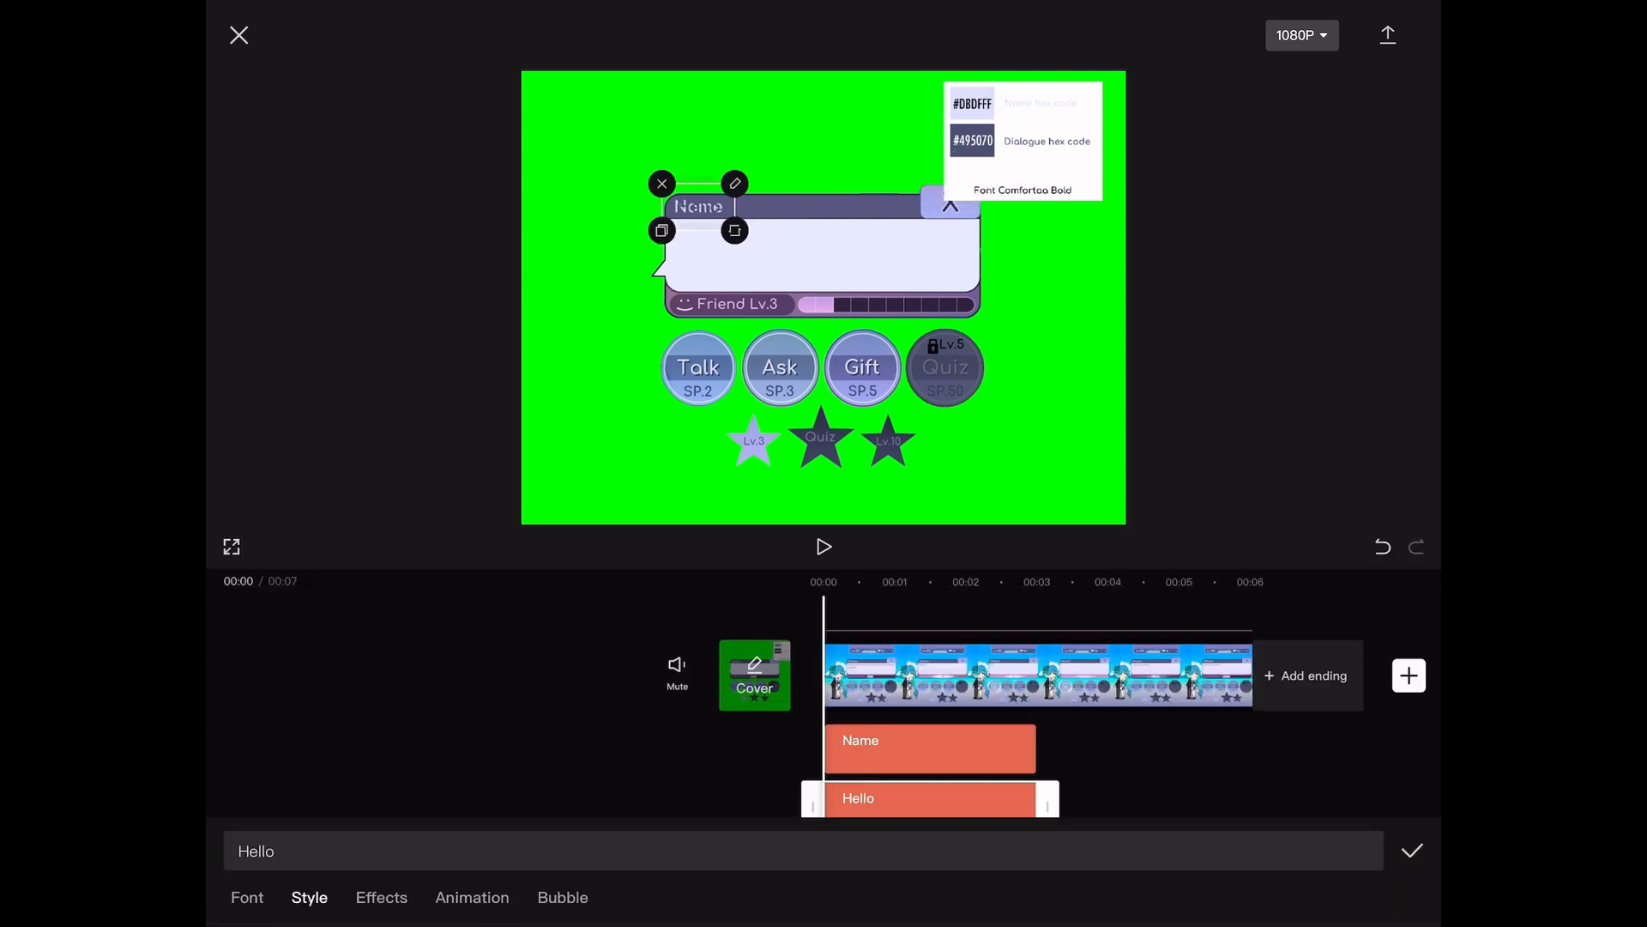
click(1412, 851)
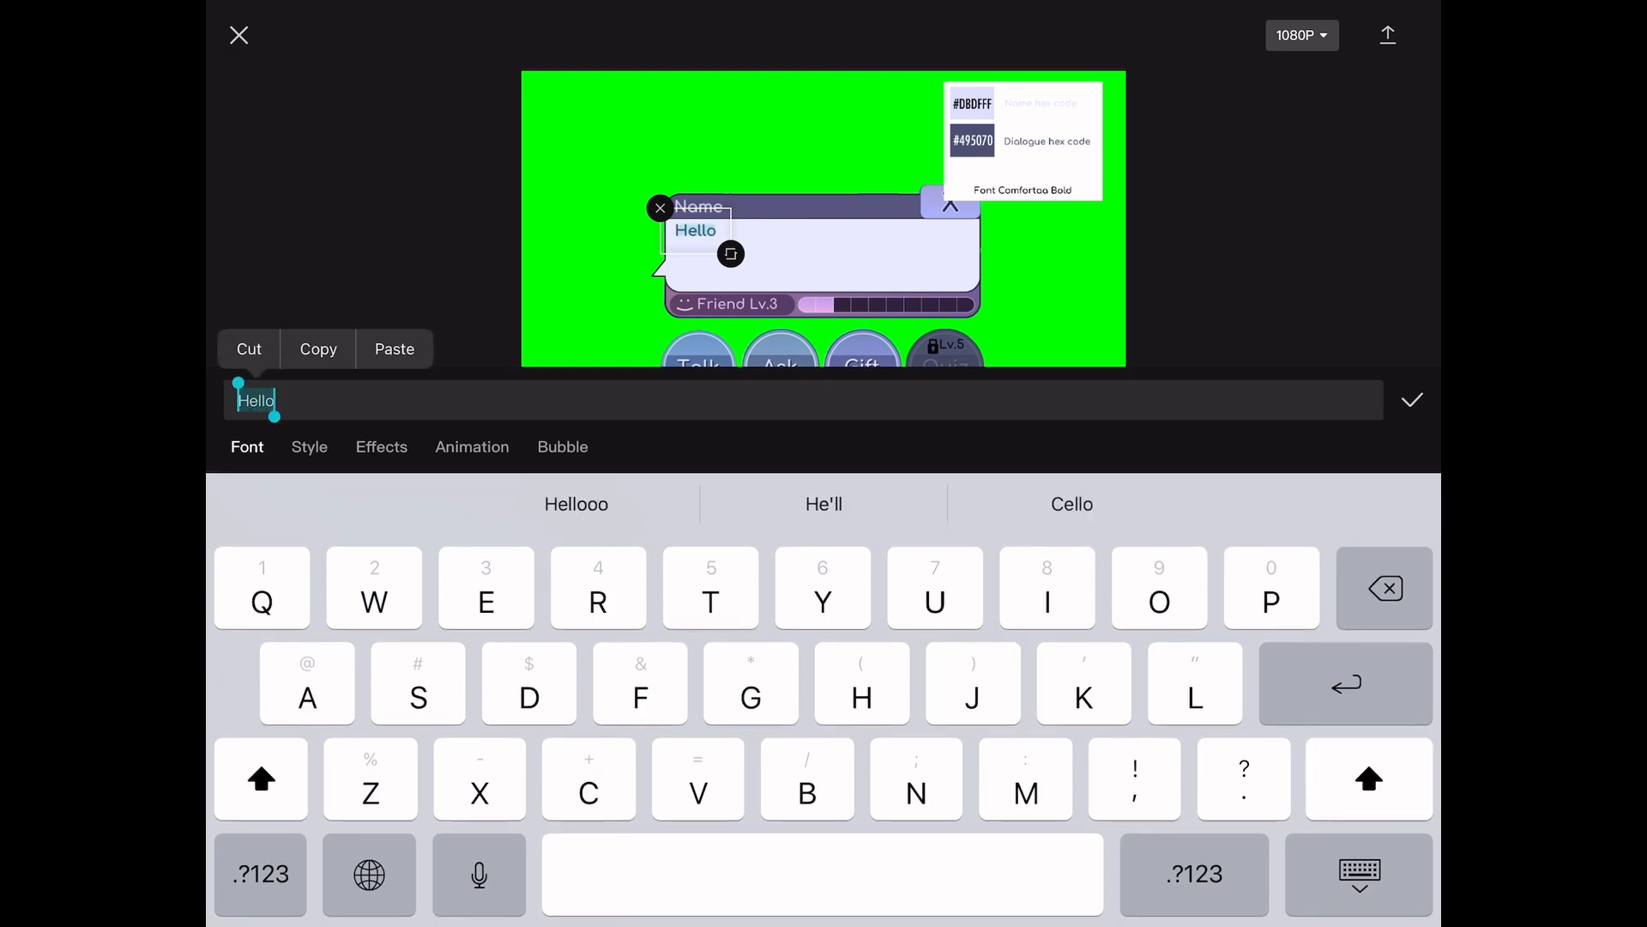
text(You are watching a t)
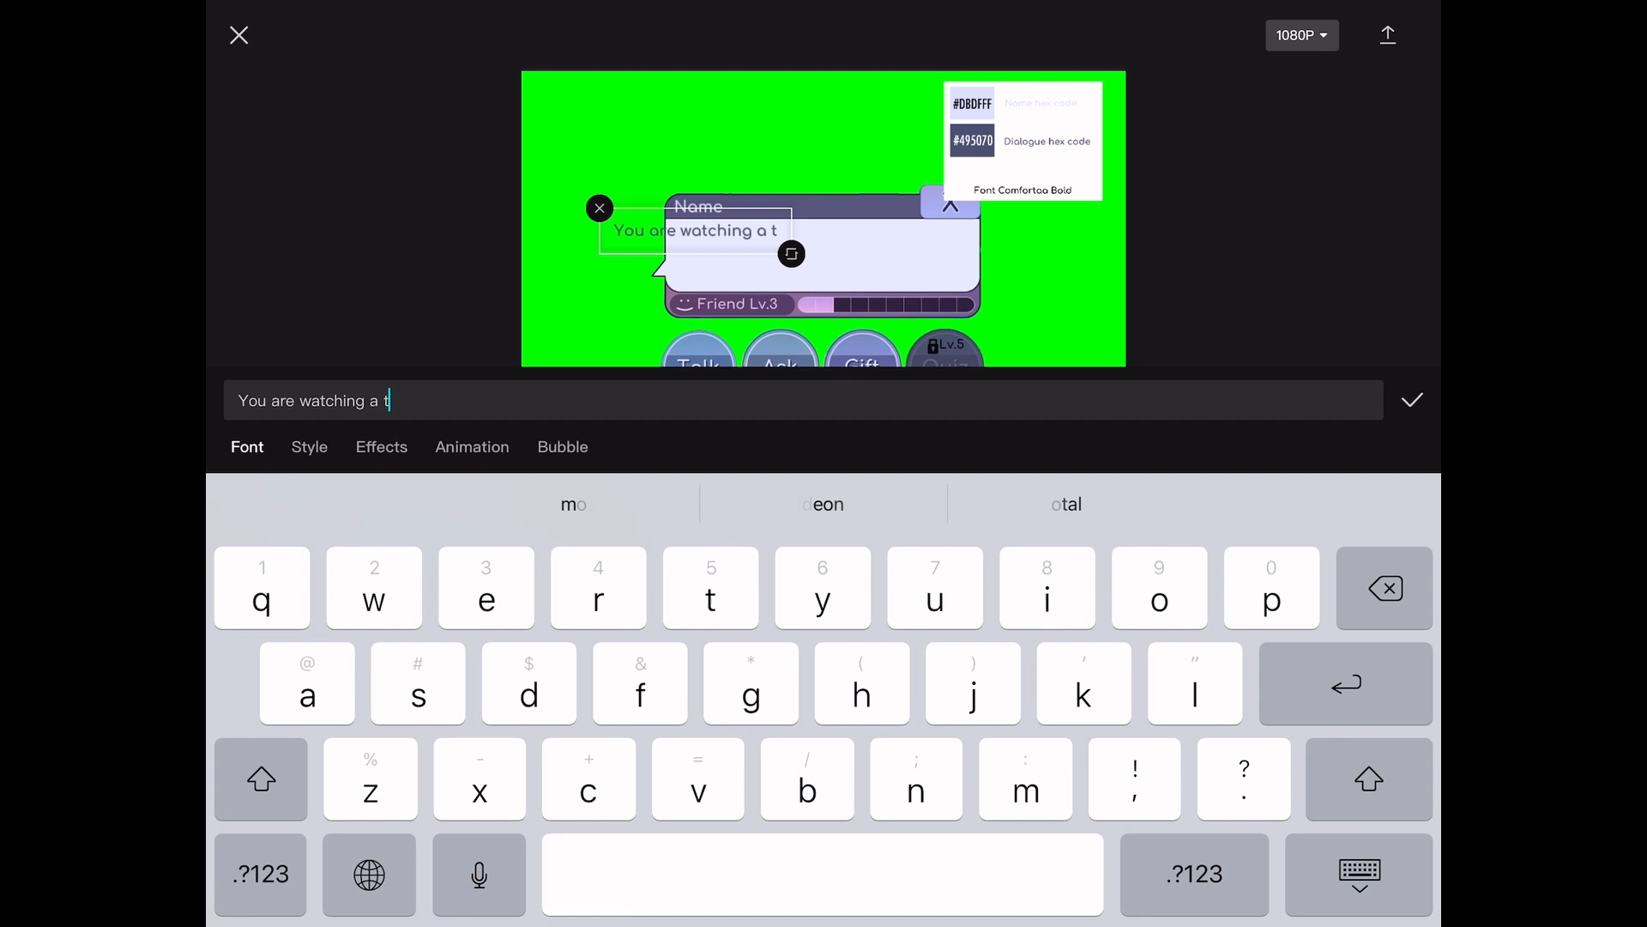
text(utorial)
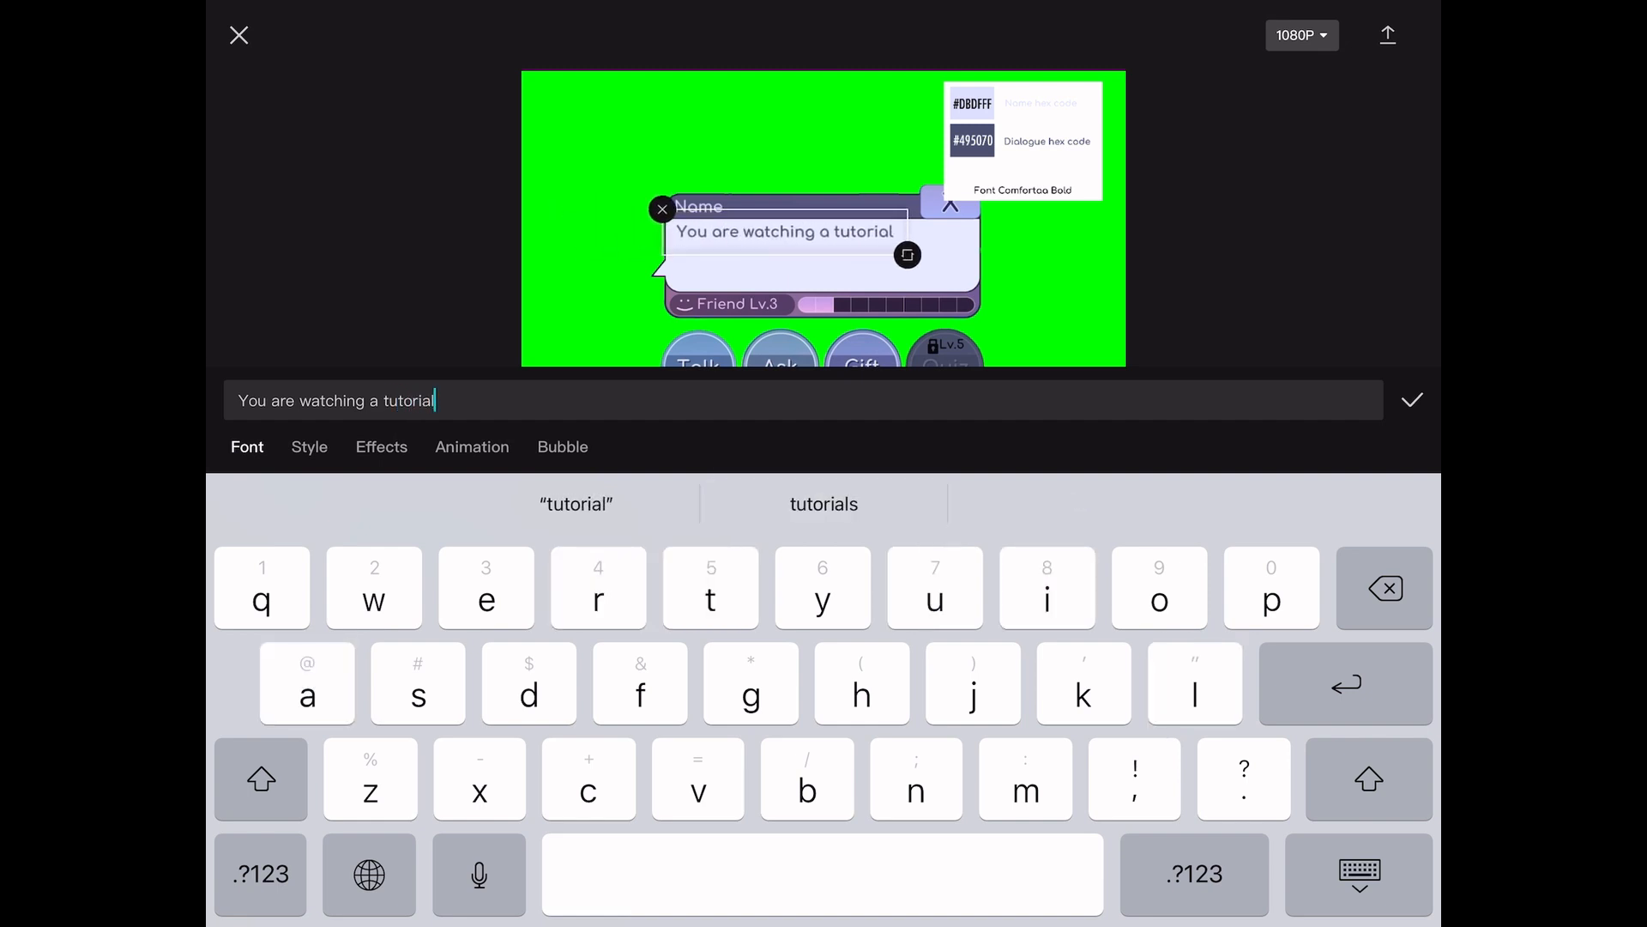
click(470, 447)
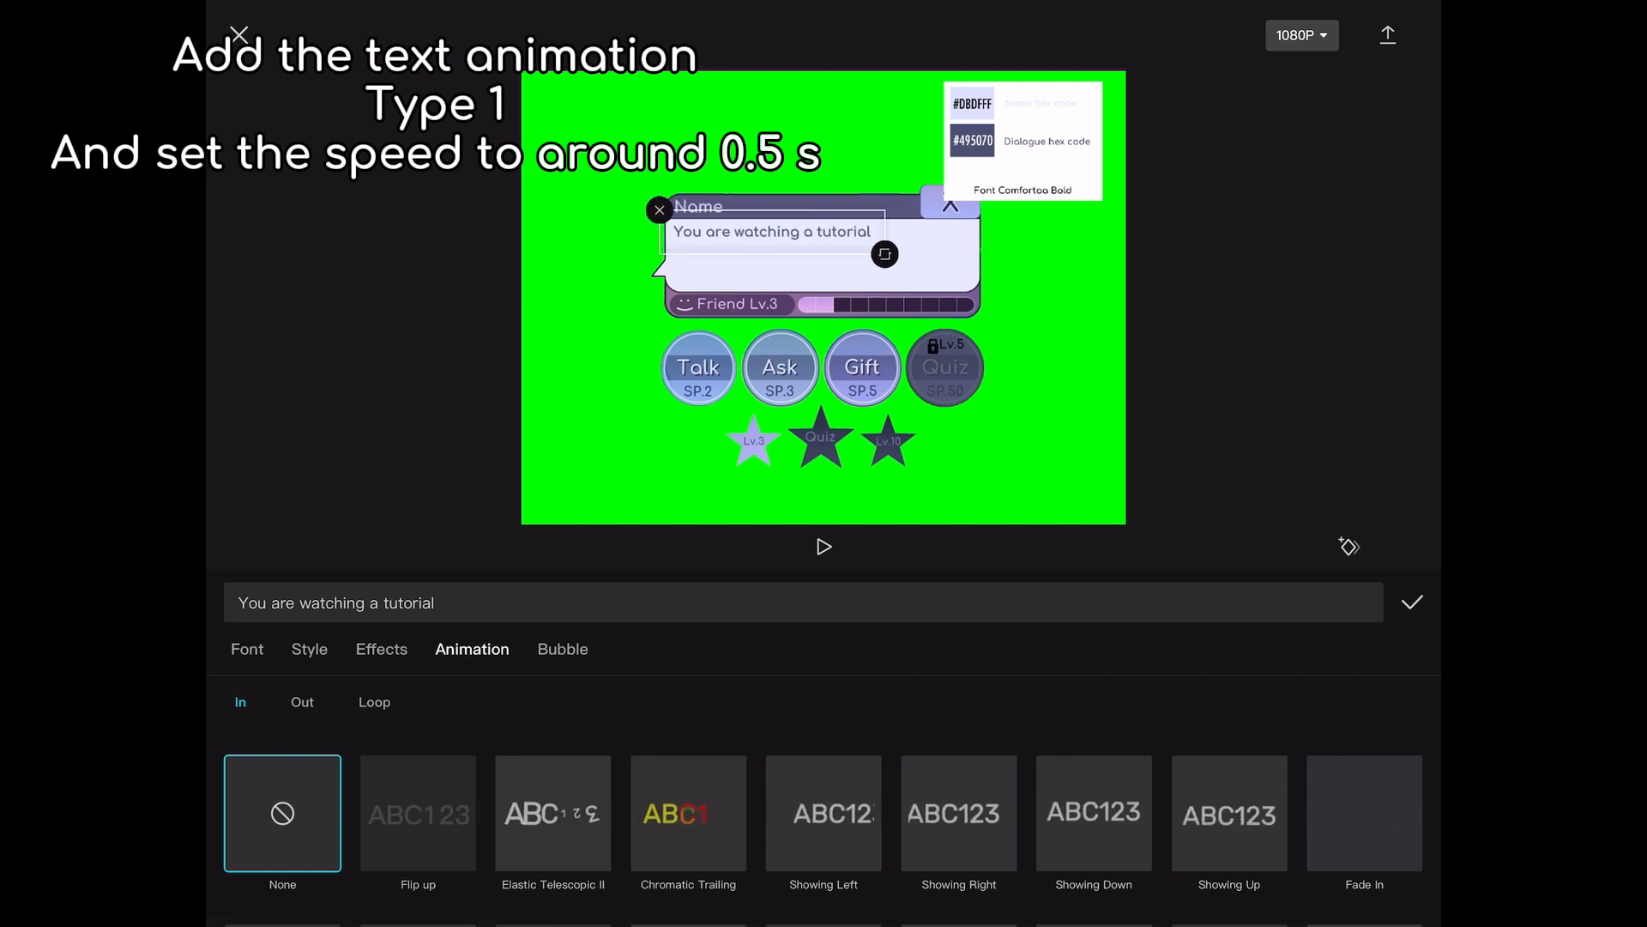
Apply the Type 1 typing entrance animation to the dialogue lines and pause the preview.
scroll(right, 3)
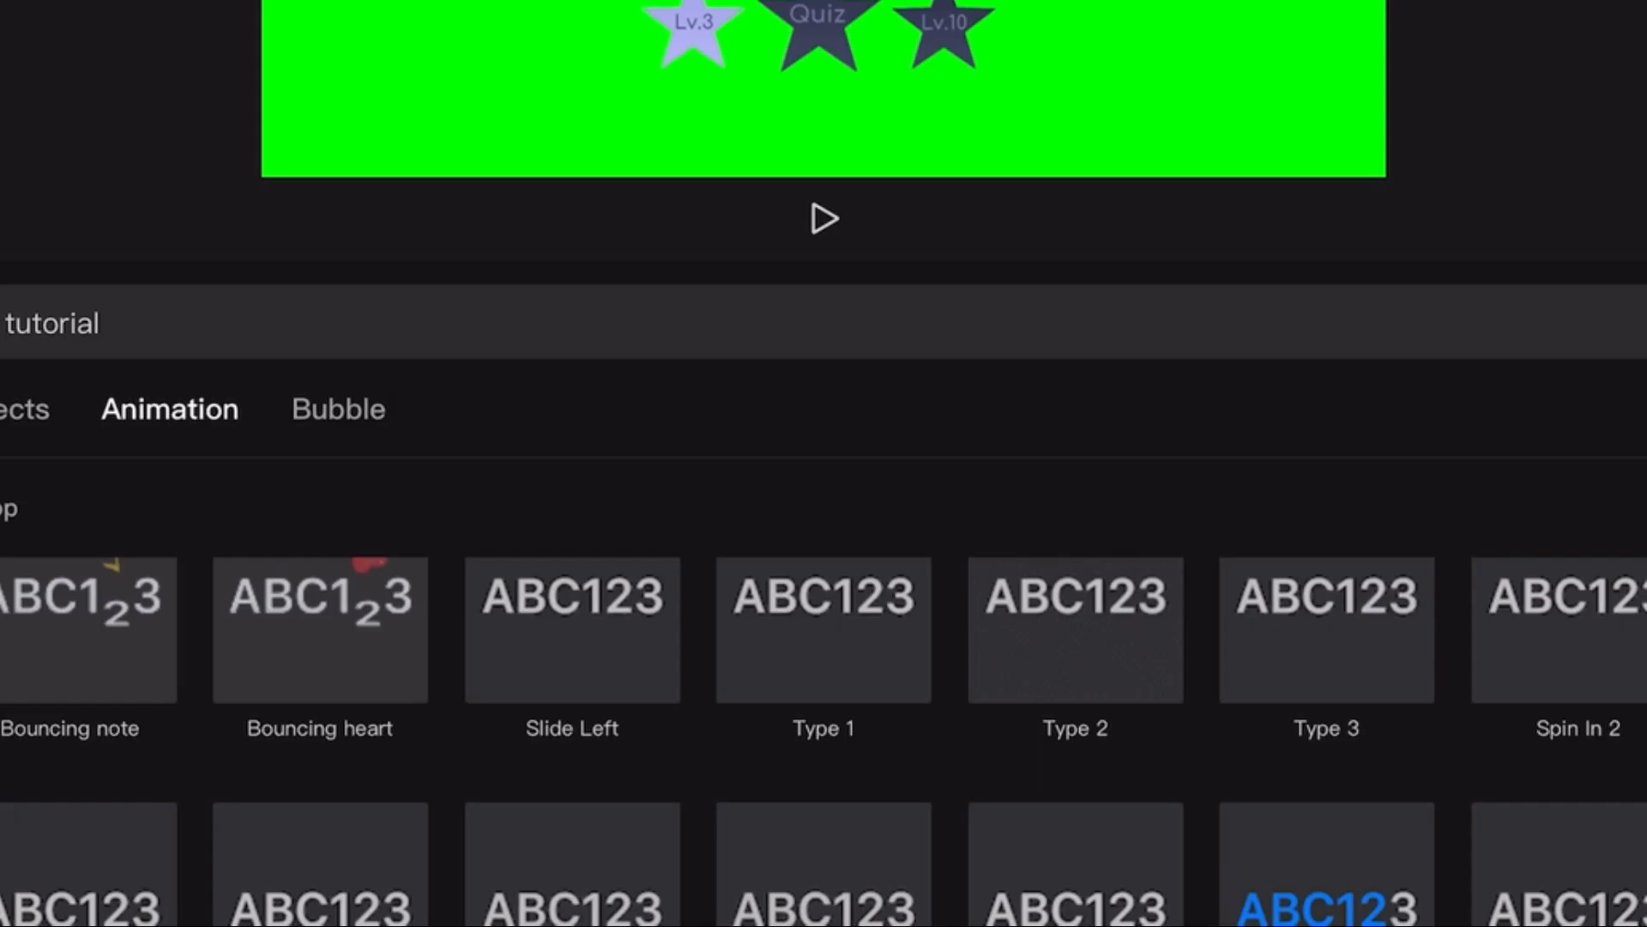
click(823, 628)
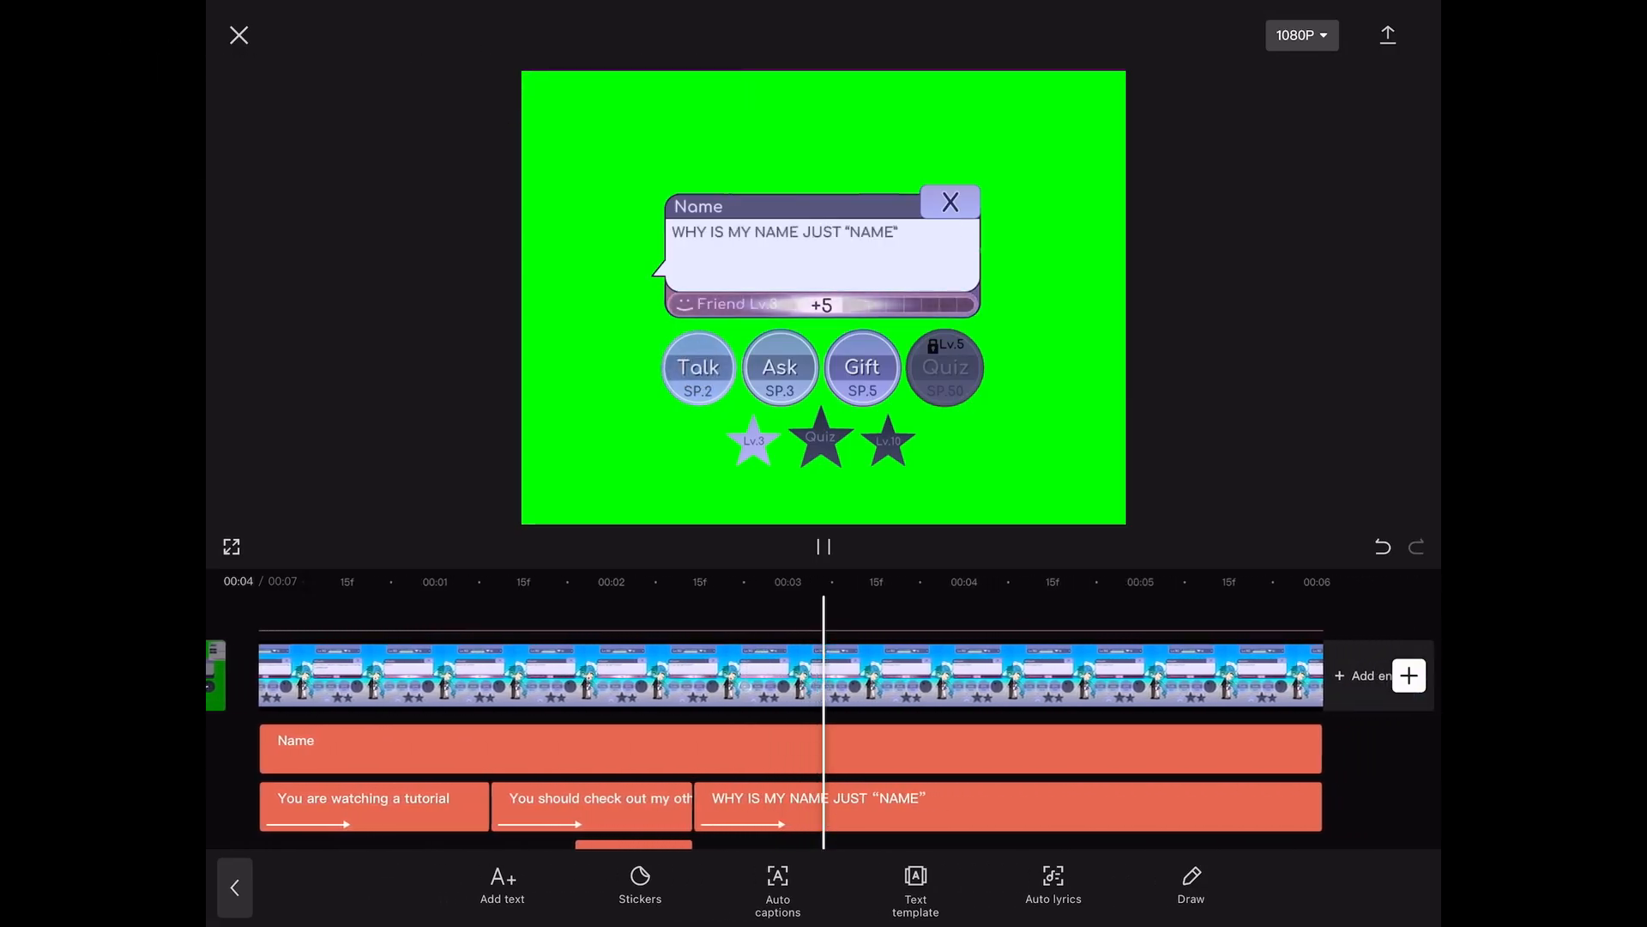
click(1387, 35)
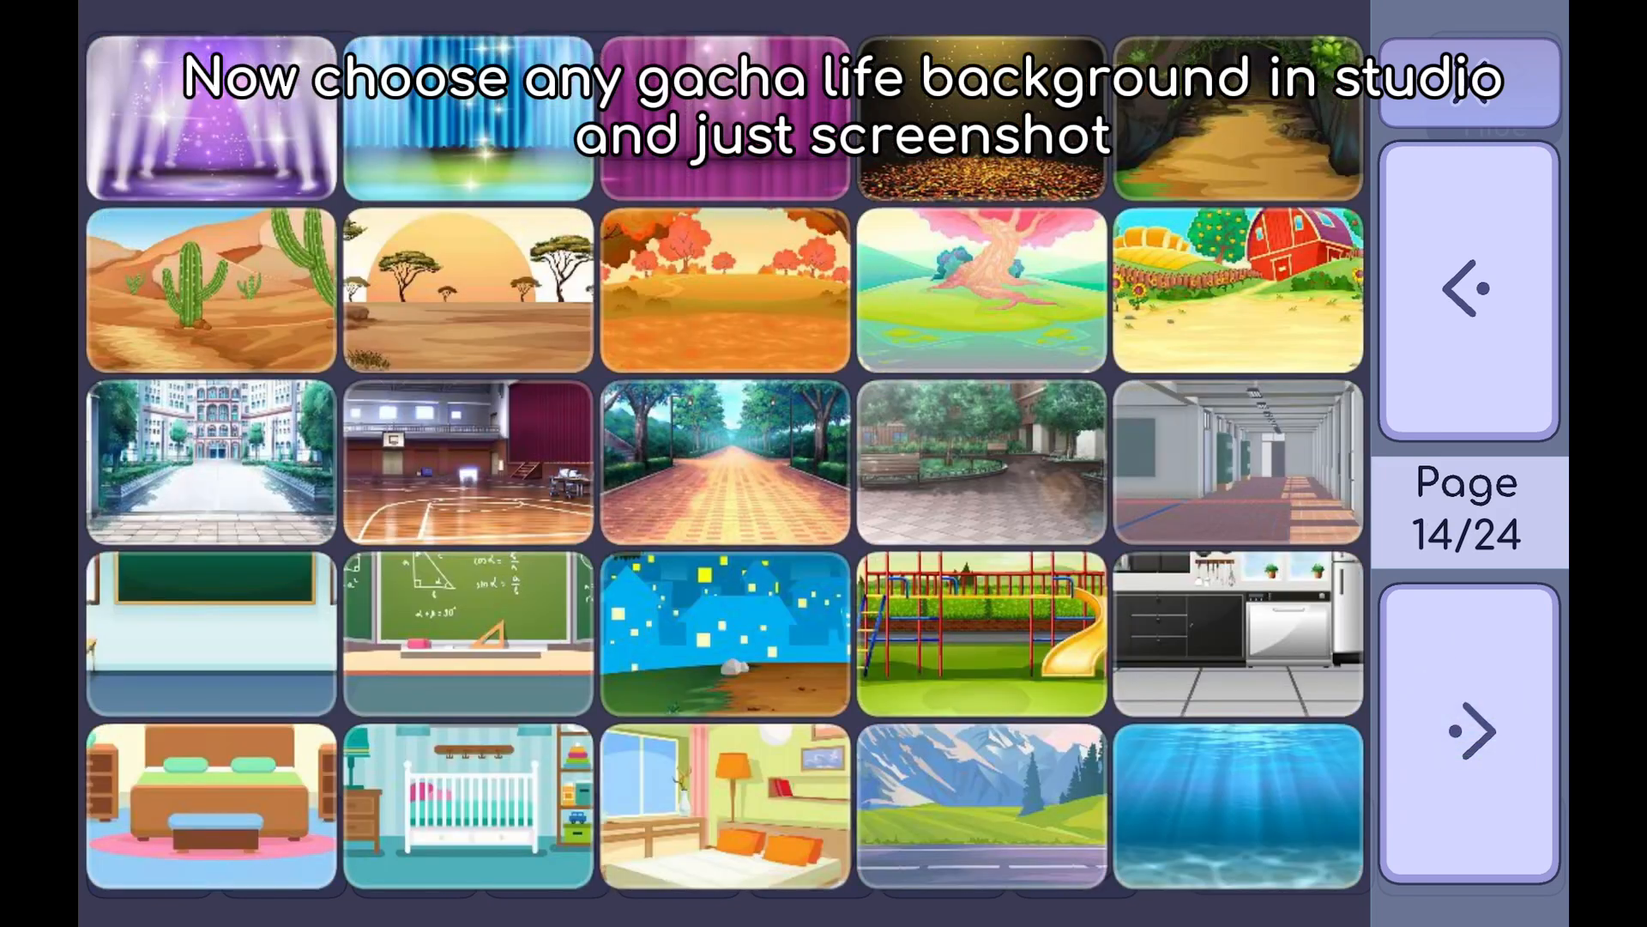
Choose the grey sci-fi machinery background and select the green-screened dialogue overlay above it.
click(1467, 733)
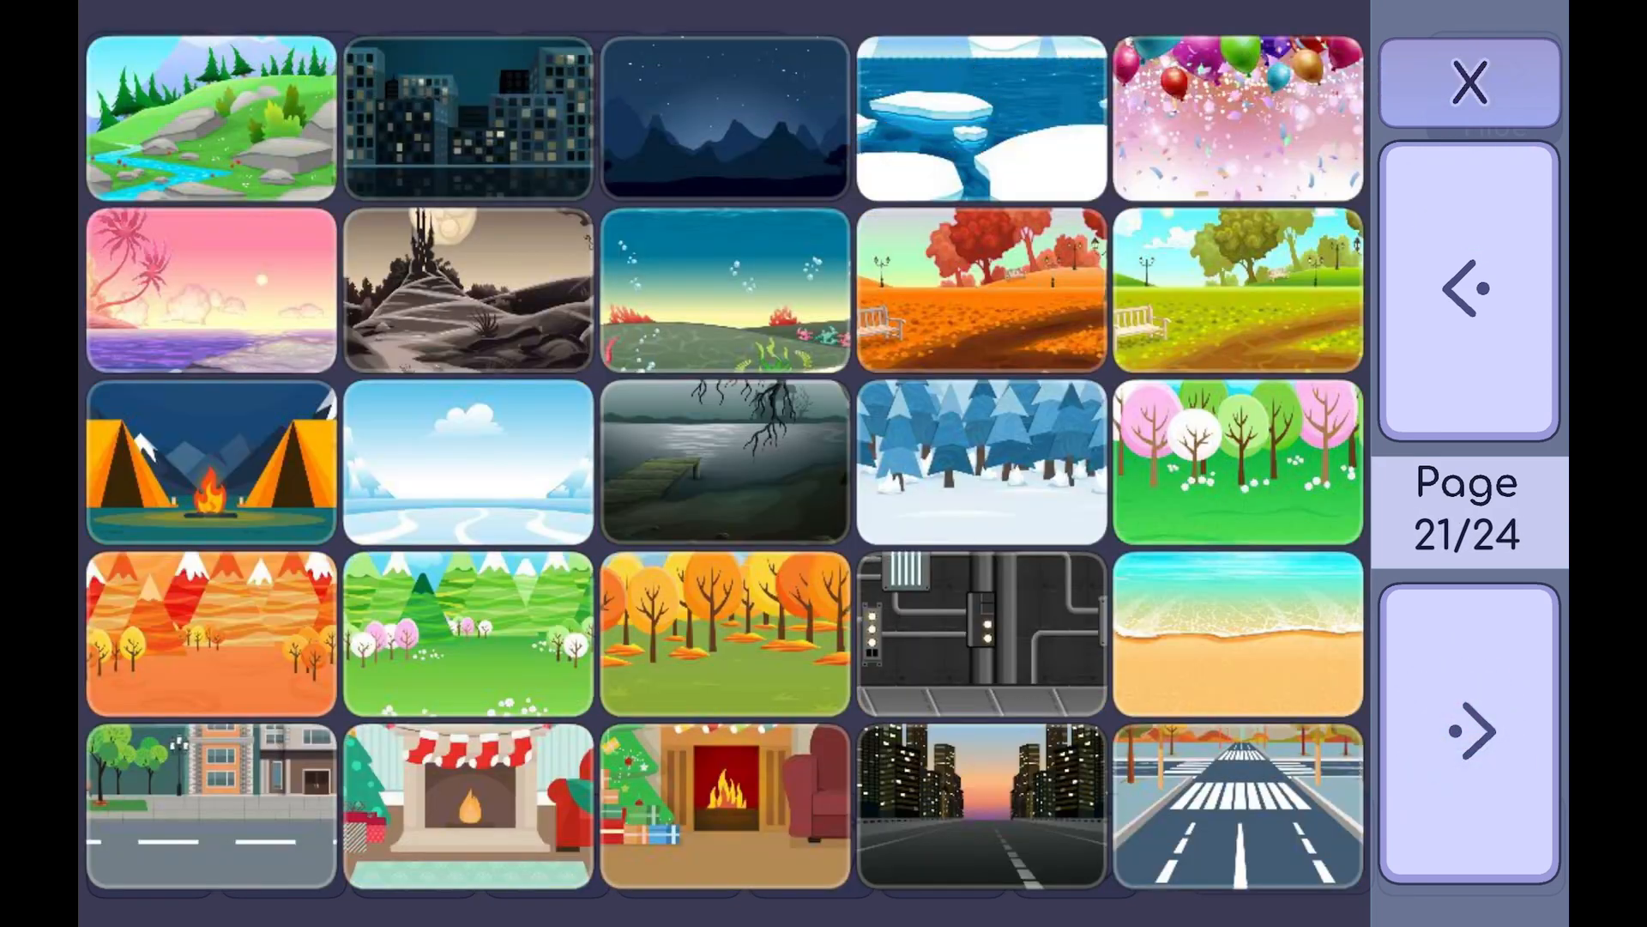
click(980, 635)
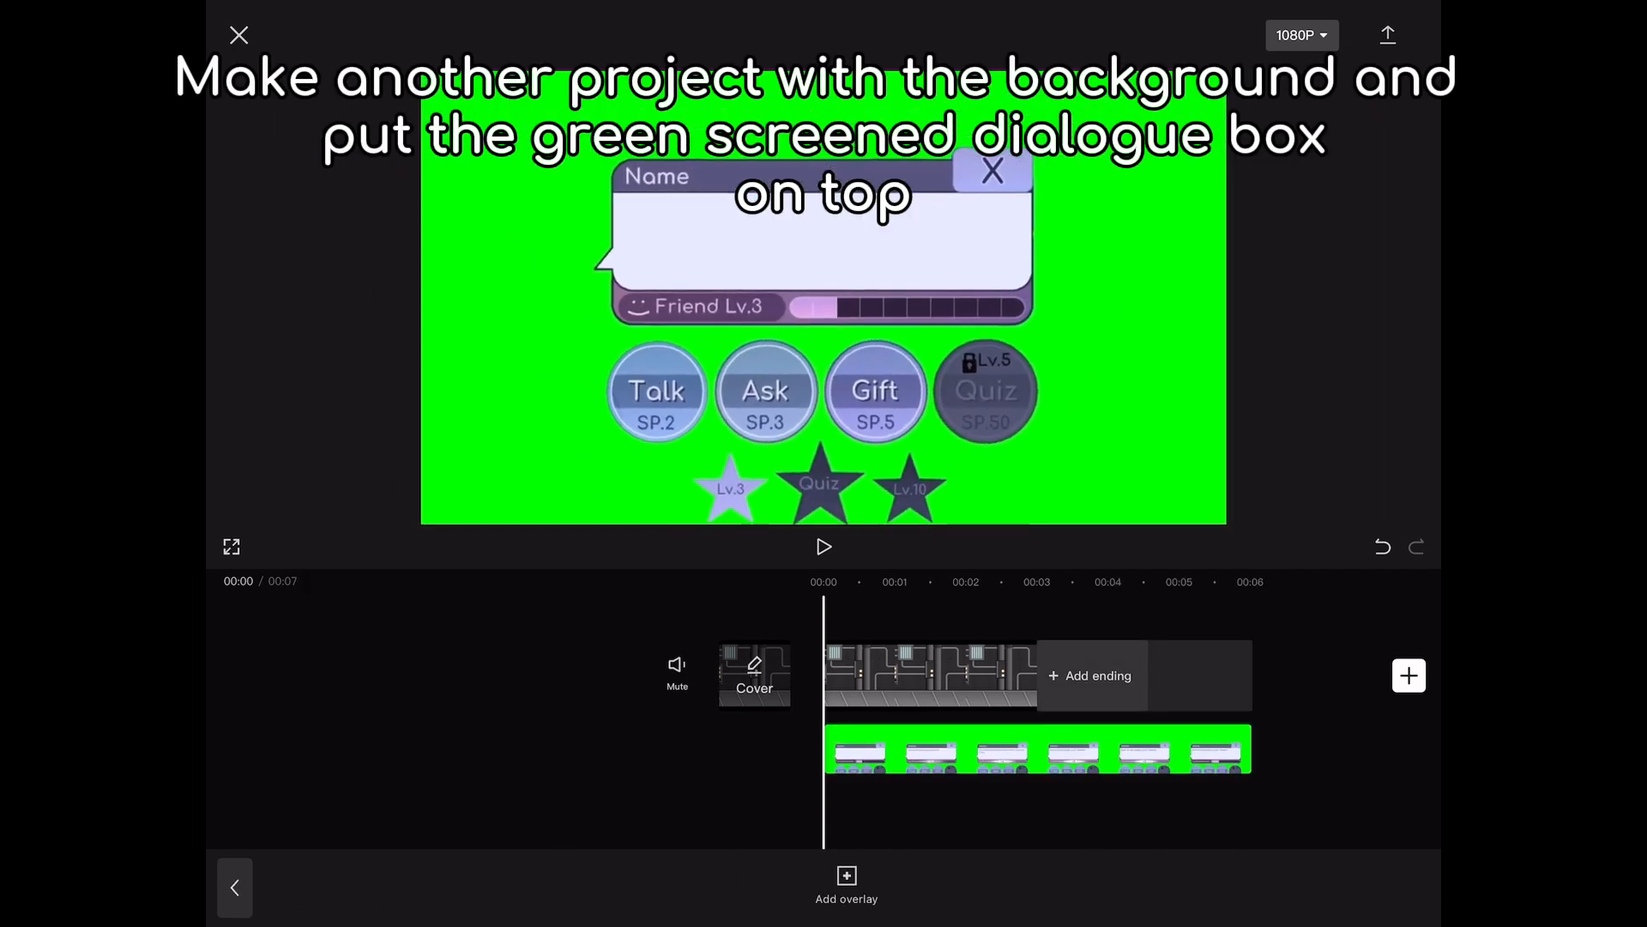
click(1034, 750)
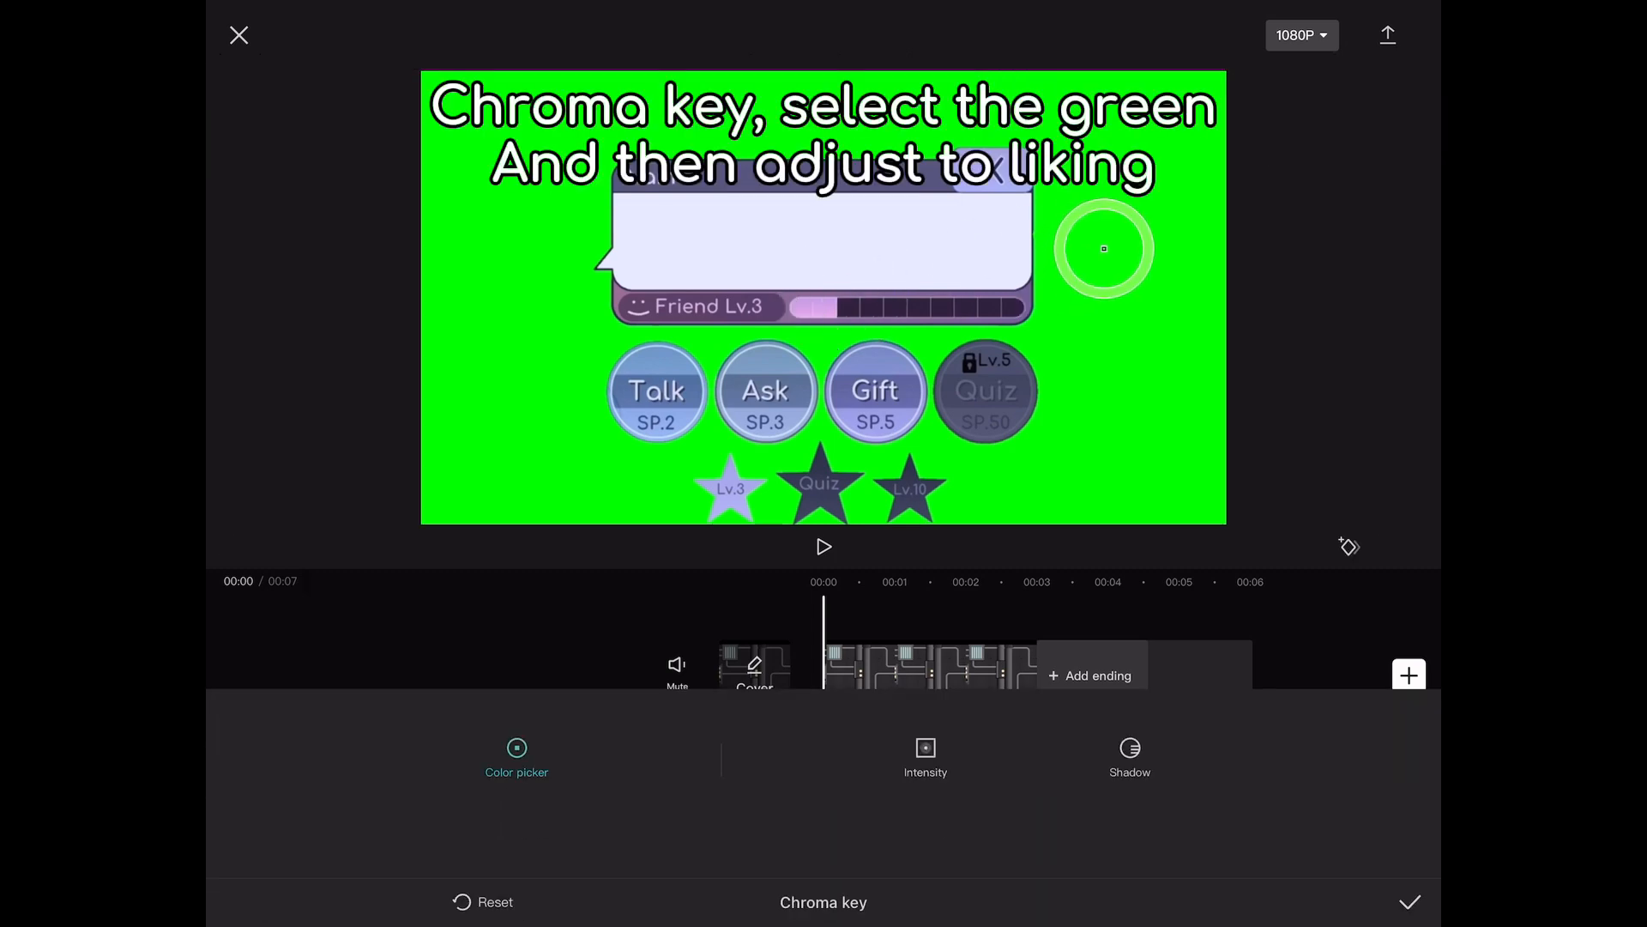
Key out the sampled green with Chroma key at about intensity 69 and confirm.
click(925, 751)
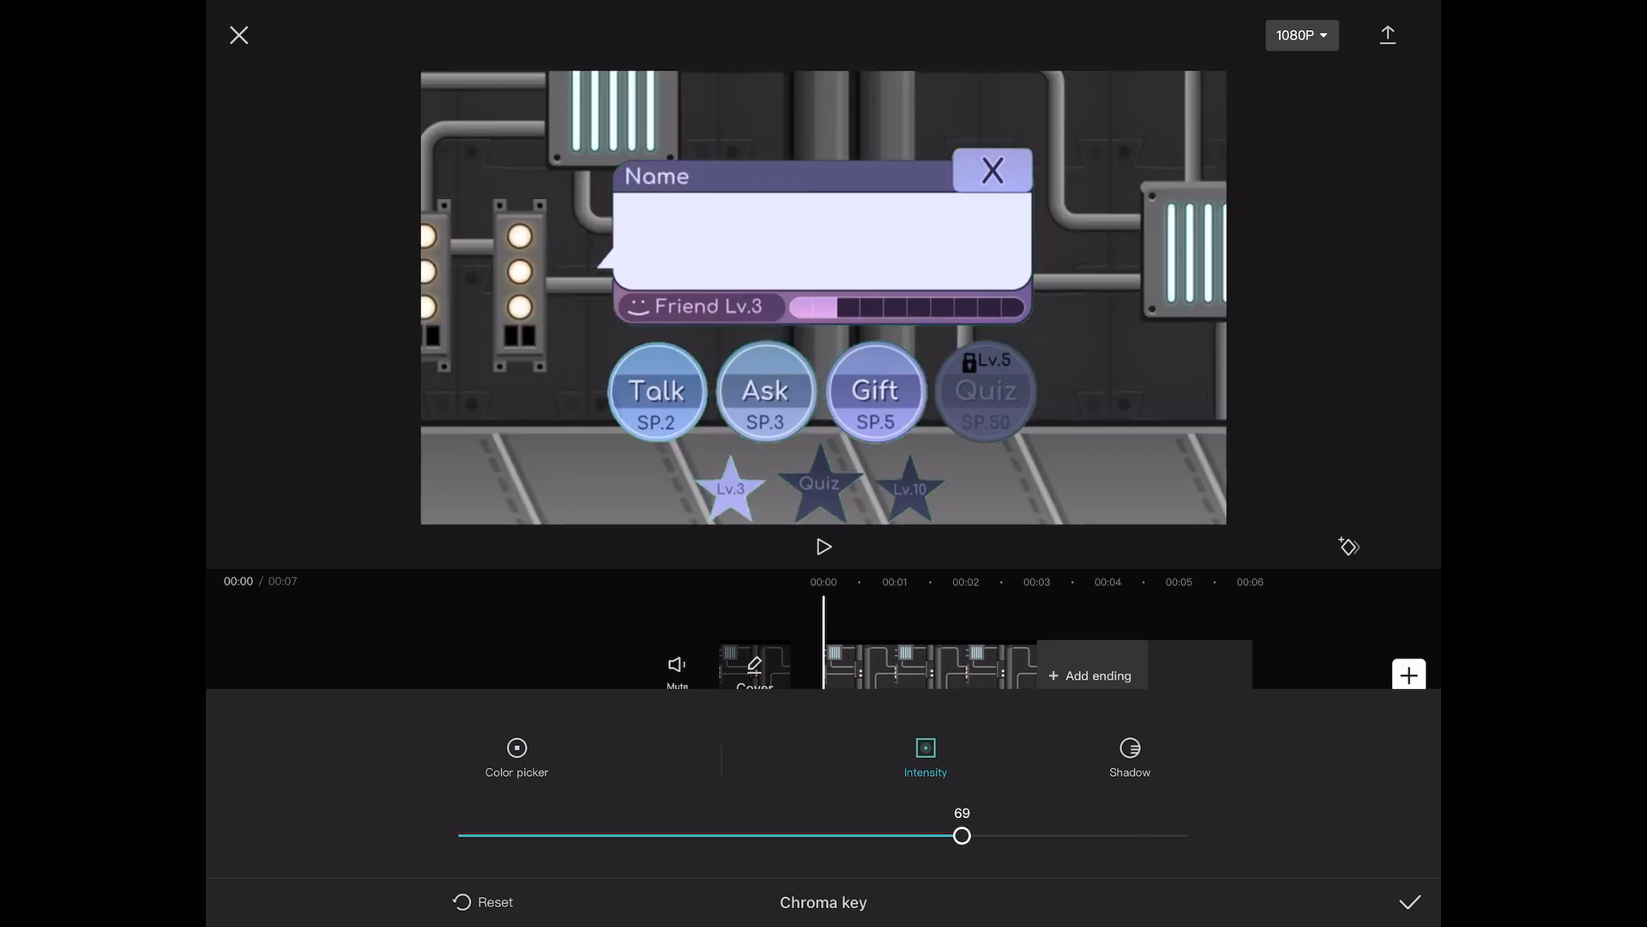
click(1129, 755)
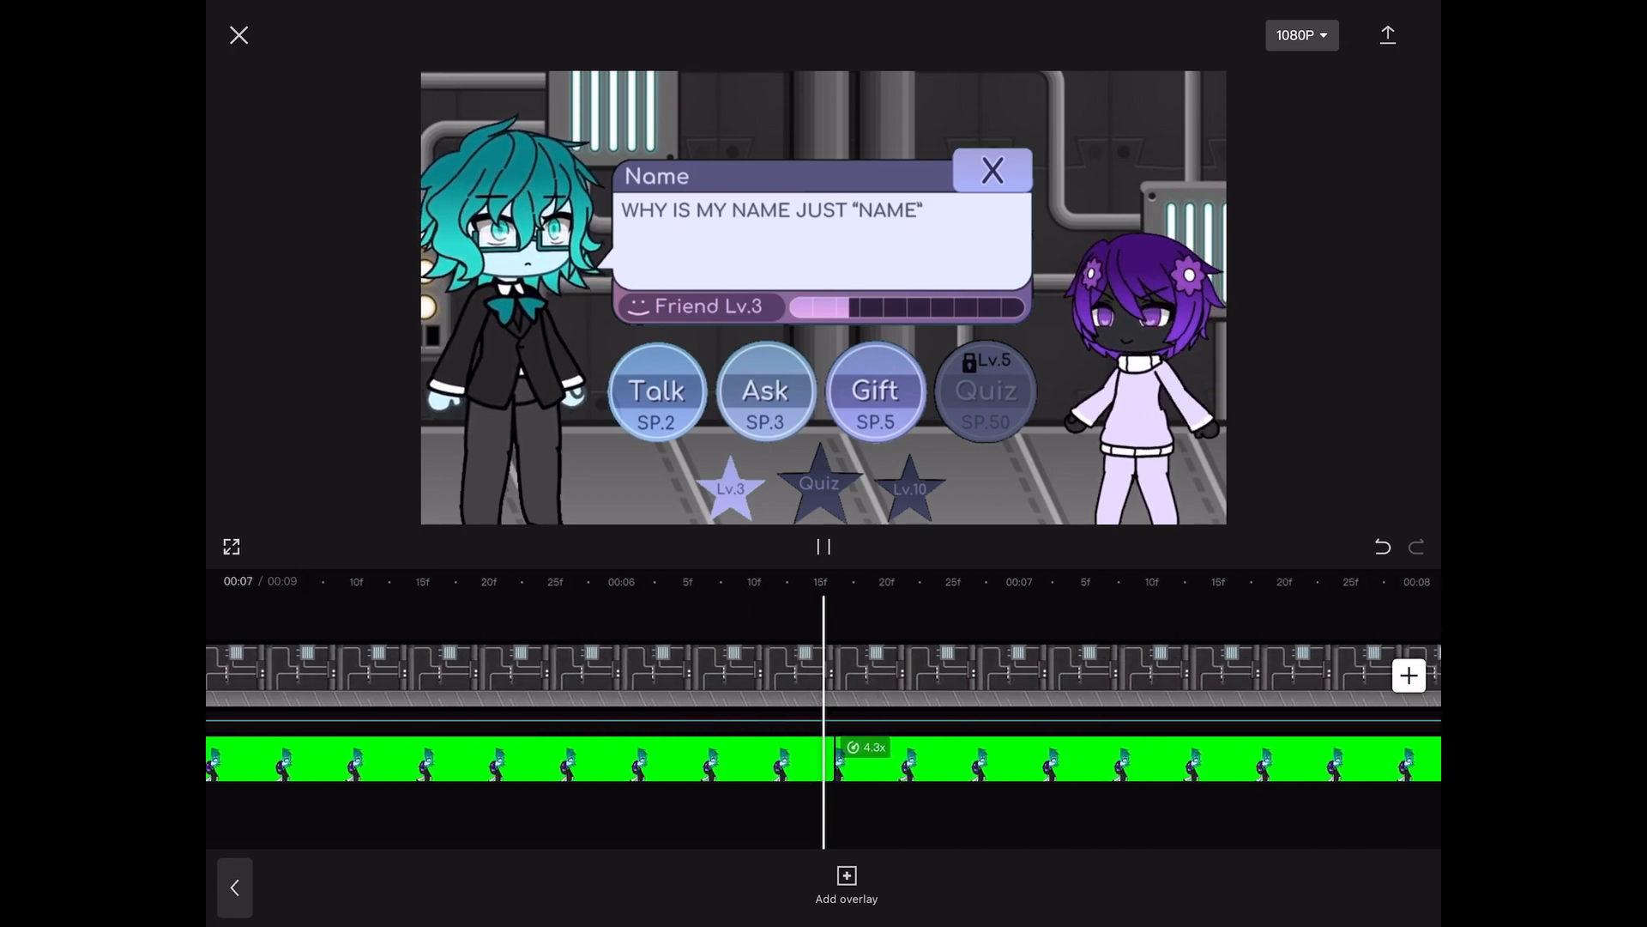
Play the finished scene full screen with both characters exchanging typed lines.
click(230, 545)
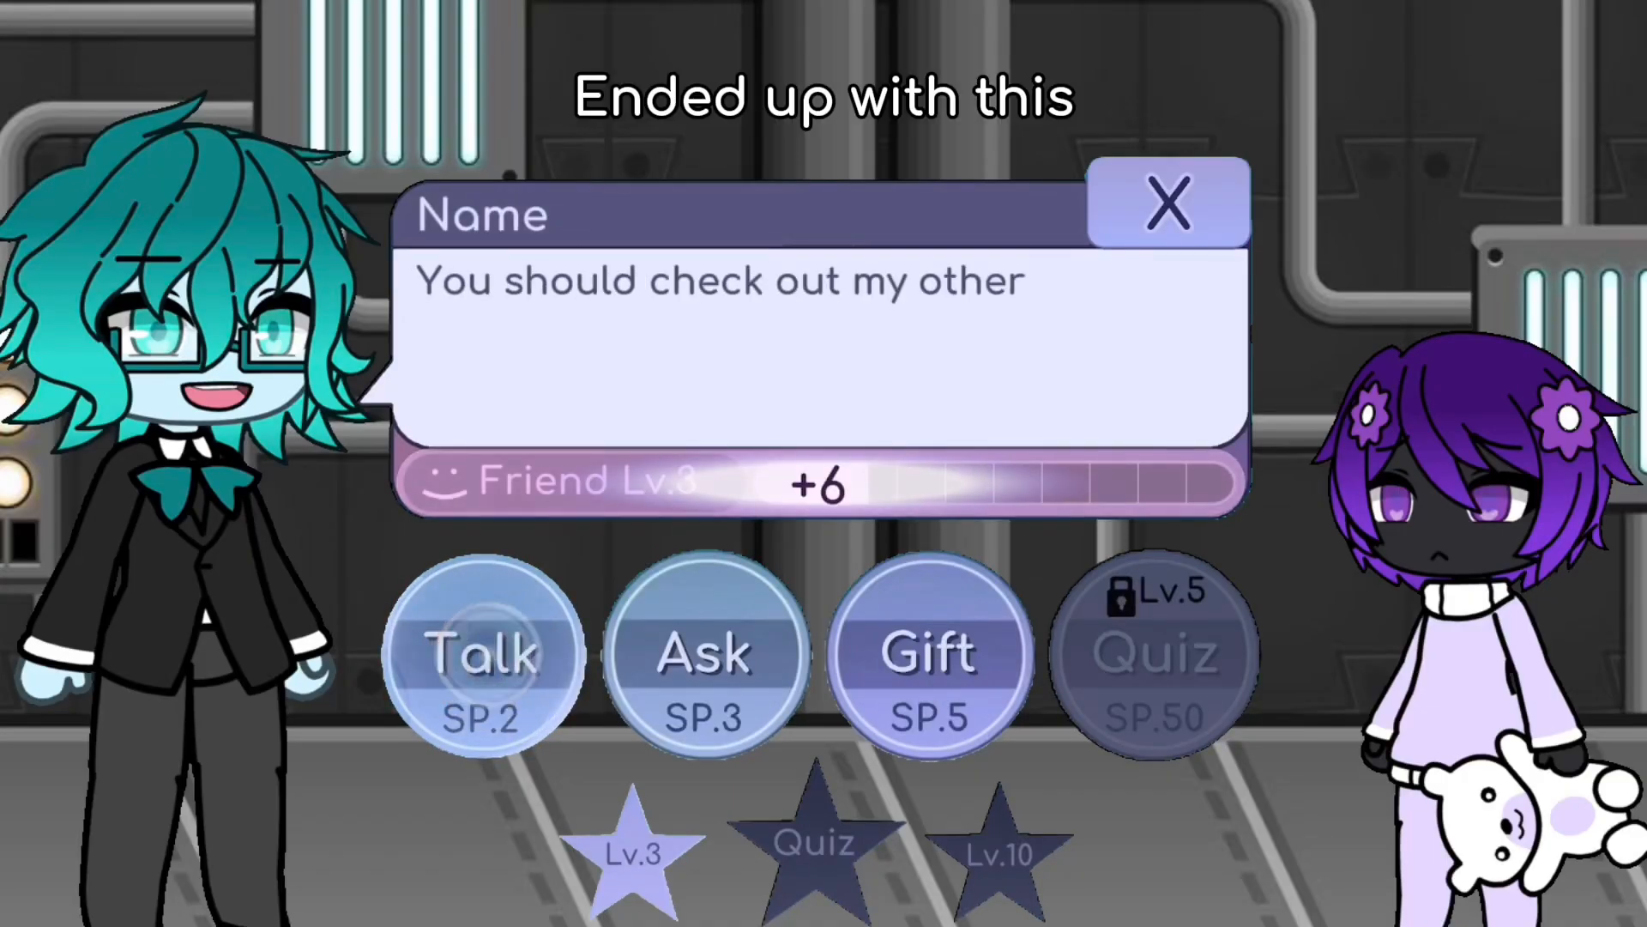
click(482, 652)
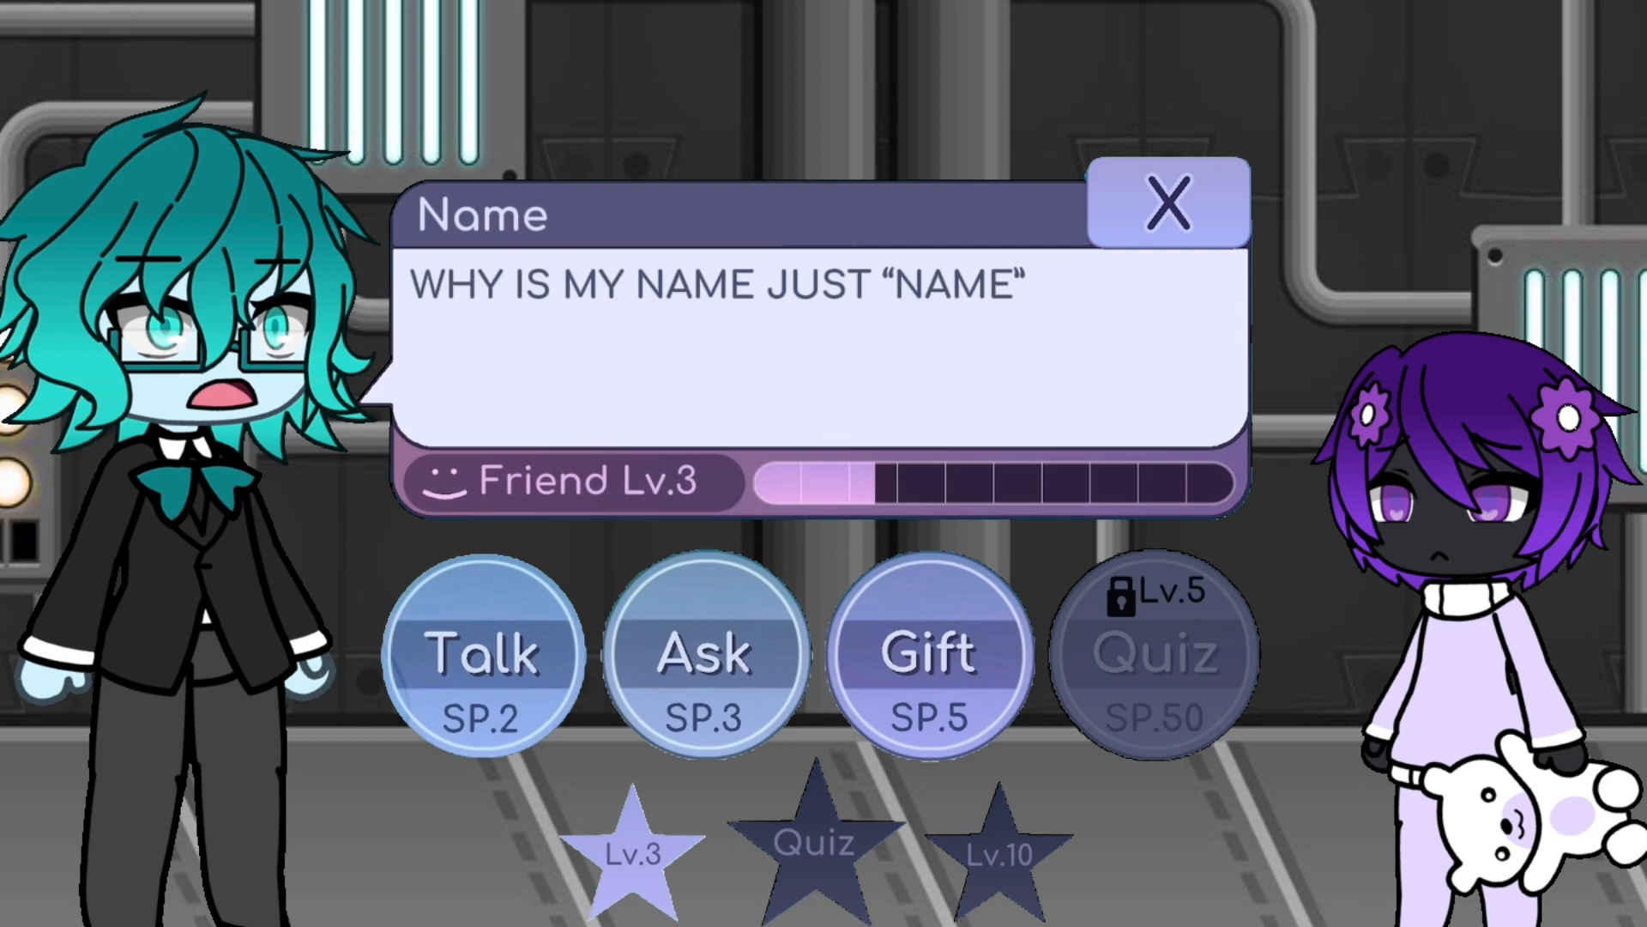